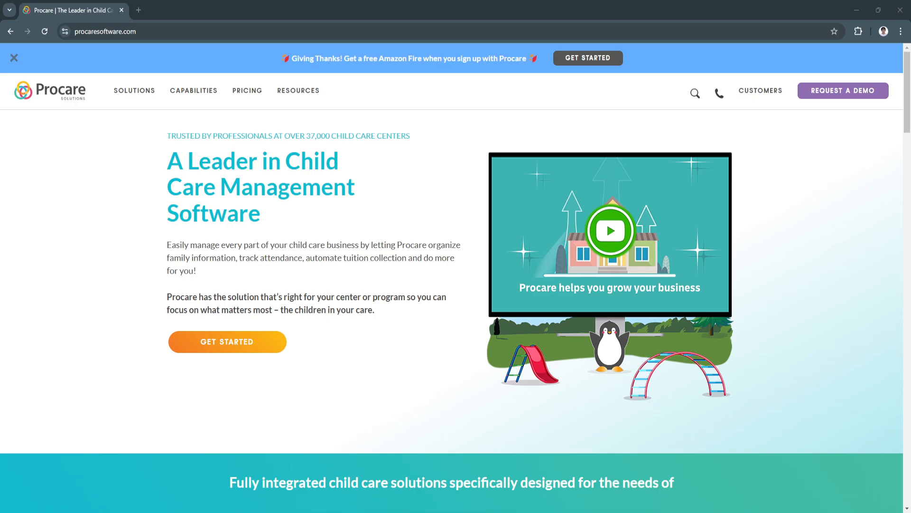
{"action": "mouse_move", "coordinate": [85, 375]}
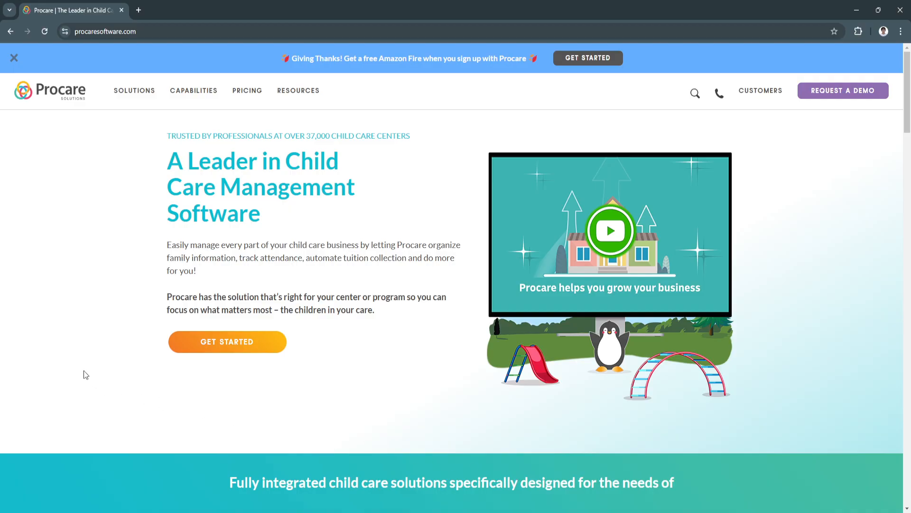
{"action": "mouse_move", "coordinate": [86, 284]}
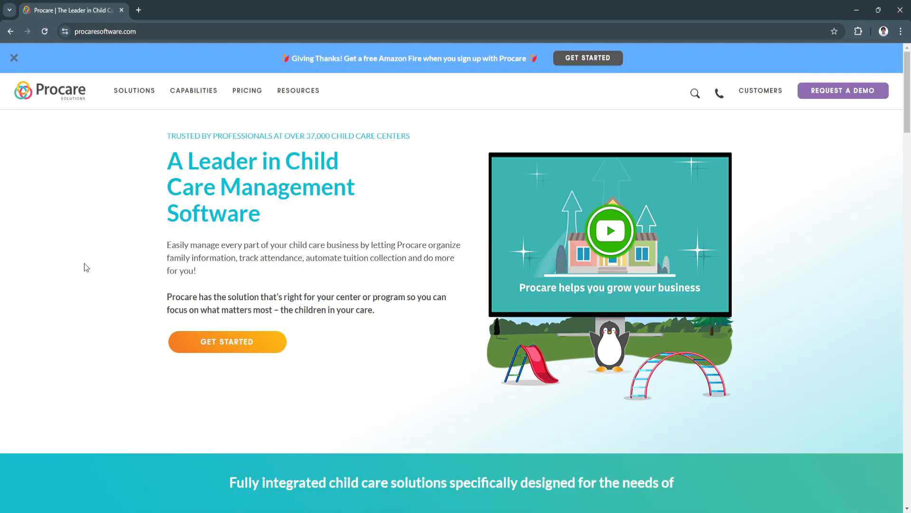
{"action": "mouse_move", "coordinate": [85, 234]}
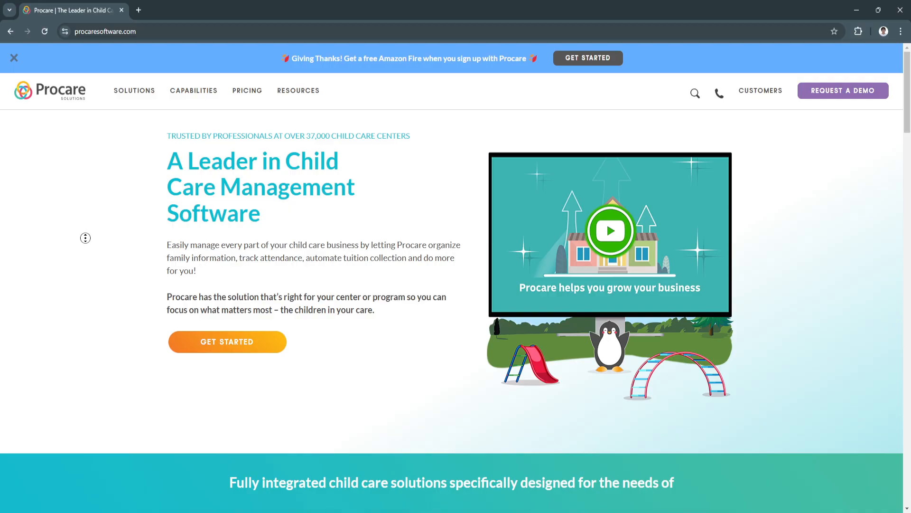
Step: Scroll the homepage to the Child Care Centers, Before/After School and Youth Organizations cards
{"action": "scroll", "scroll_direction": "down", "scroll_amount": 3}
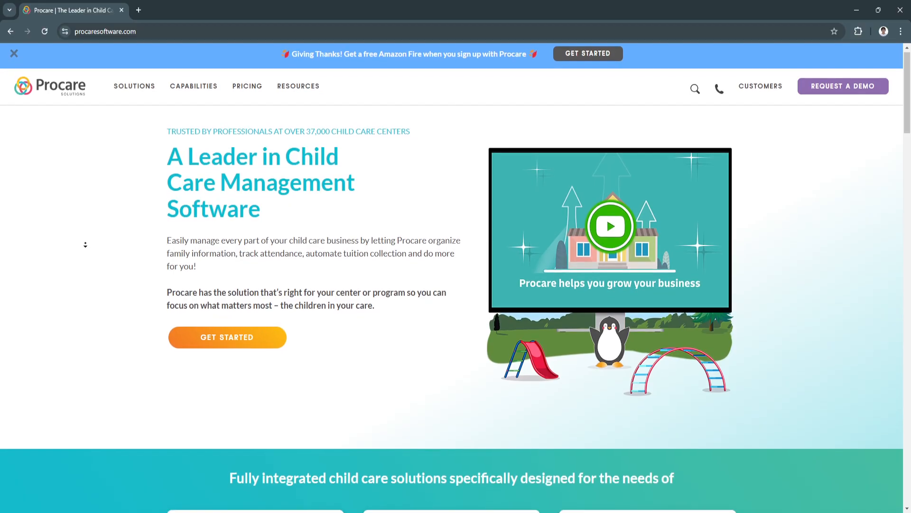
{"action": "left_click", "coordinate": [14, 53]}
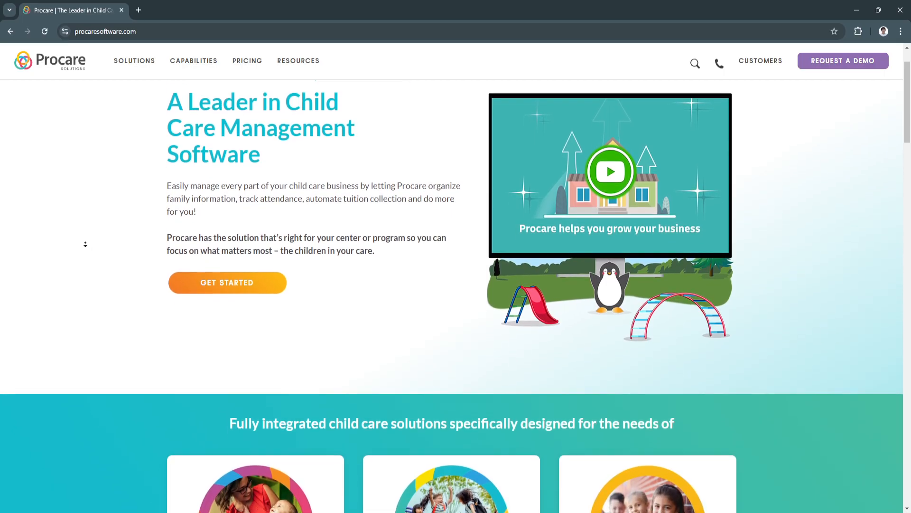
{"action": "scroll", "scroll_direction": "down", "scroll_amount": 3}
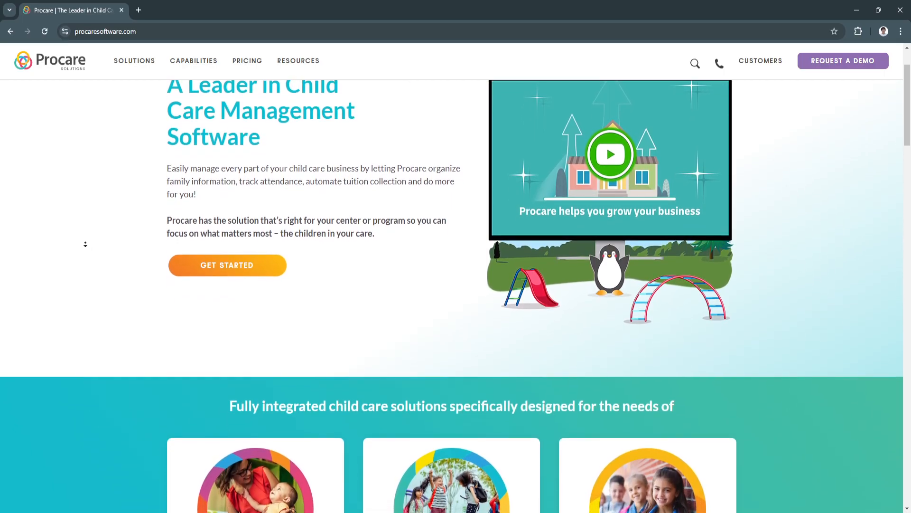
{"action": "scroll", "scroll_direction": "down", "scroll_amount": 3}
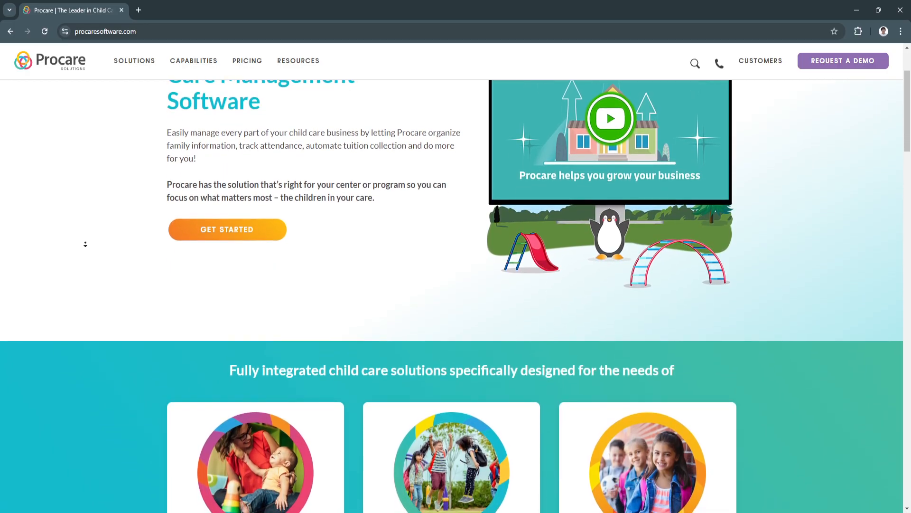
{"action": "scroll", "scroll_direction": "down", "scroll_amount": 3}
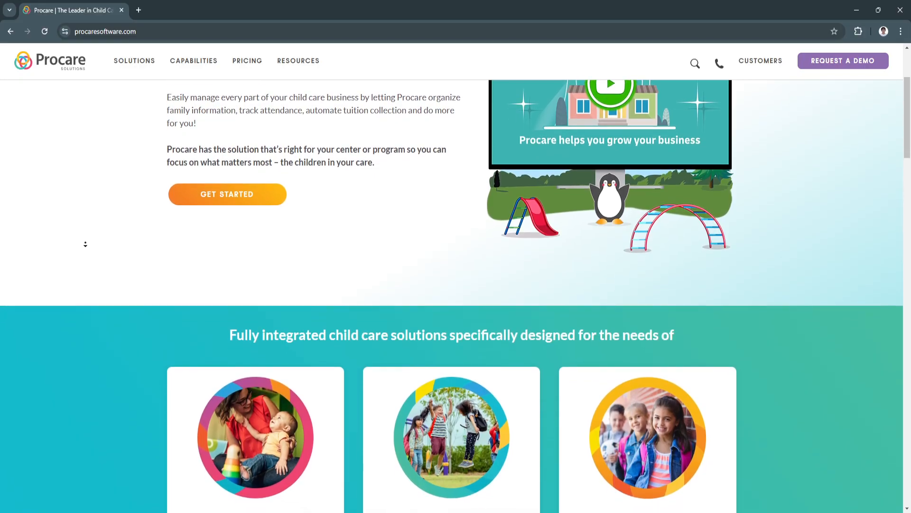
{"action": "scroll", "scroll_direction": "down", "scroll_amount": 3}
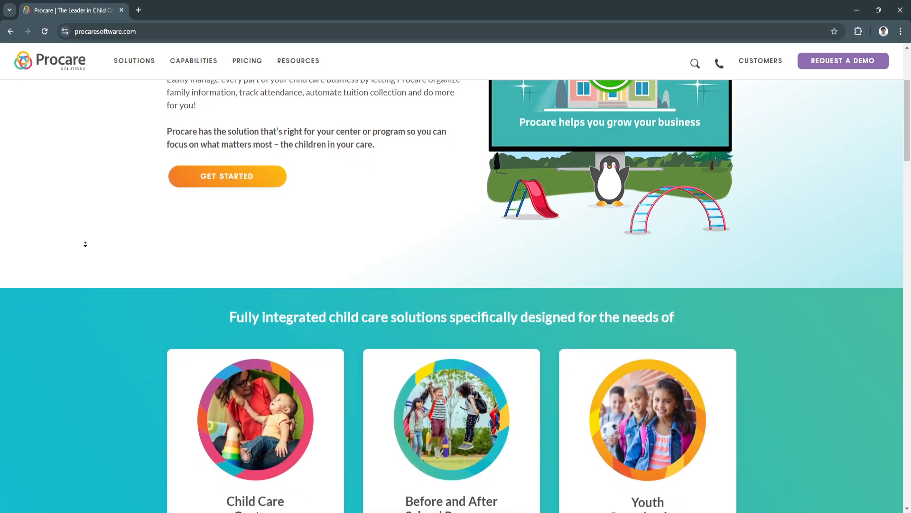
{"action": "scroll", "scroll_direction": "down", "scroll_amount": 3}
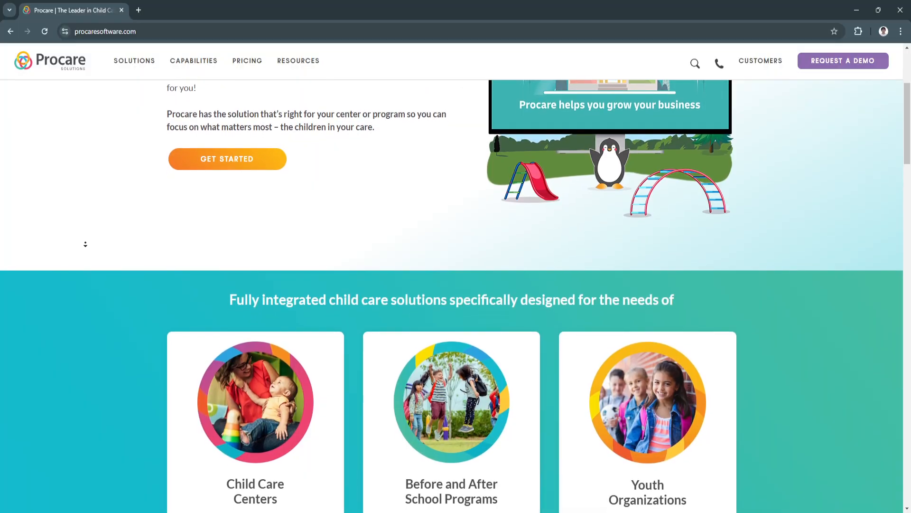
{"action": "scroll", "scroll_direction": "down", "scroll_amount": 3}
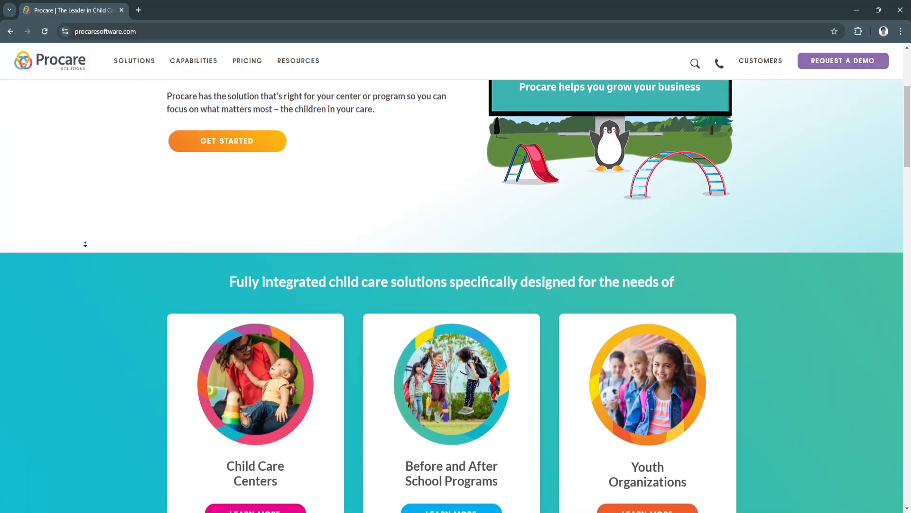
{"action": "scroll", "scroll_direction": "down", "scroll_amount": 3}
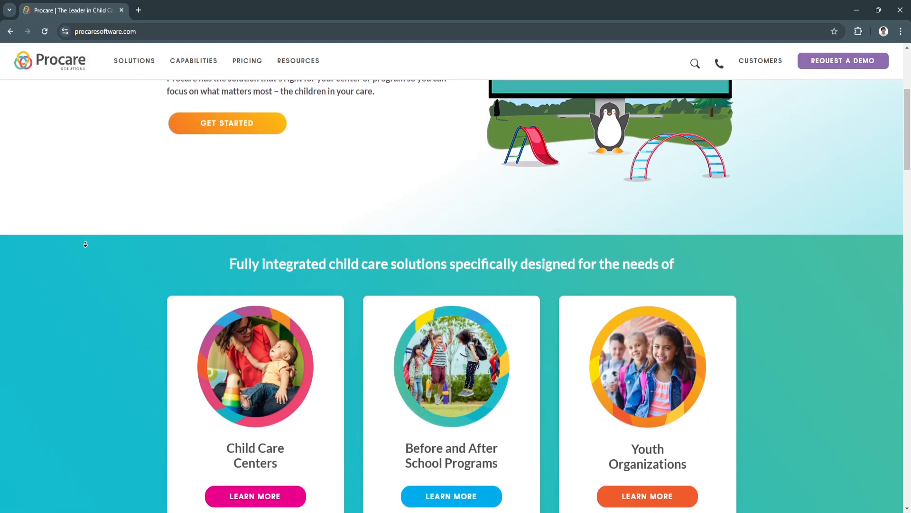
{"action": "scroll", "scroll_direction": "down", "scroll_amount": 3}
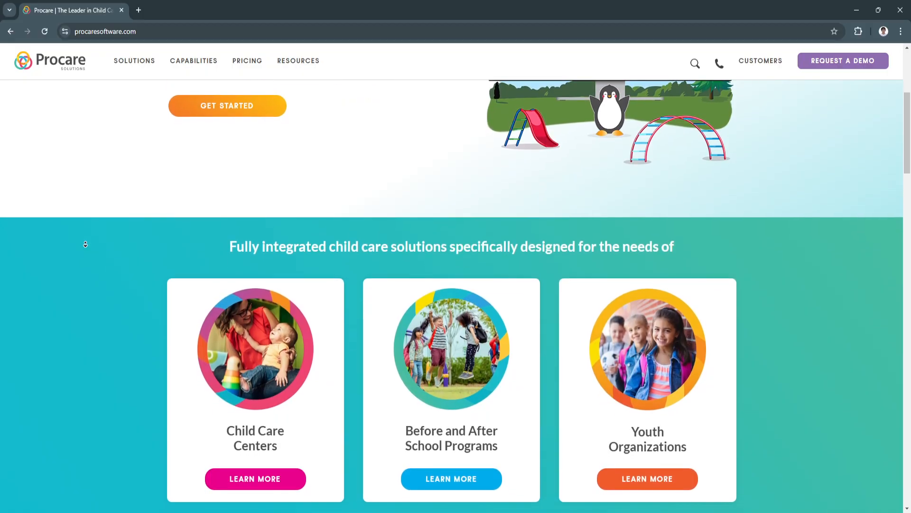
{"action": "scroll", "scroll_direction": "down", "scroll_amount": 3}
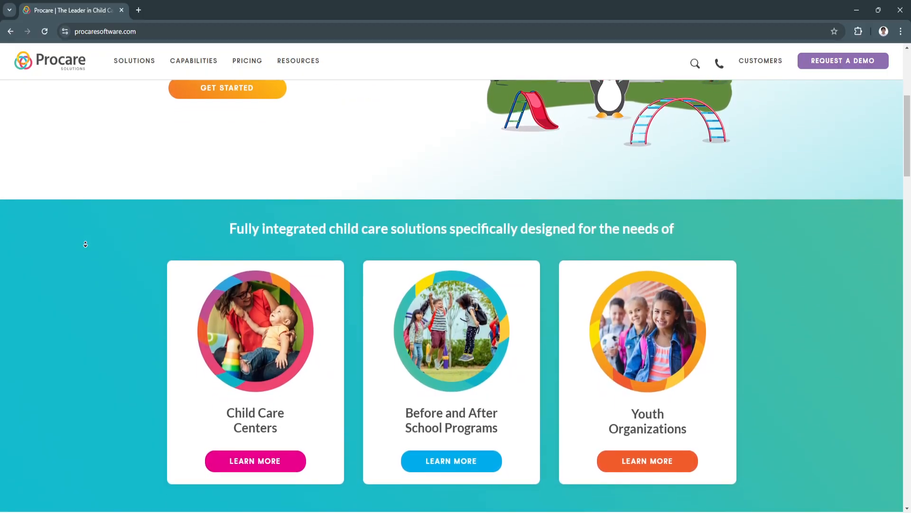
{"action": "scroll", "scroll_direction": "down", "scroll_amount": 3}
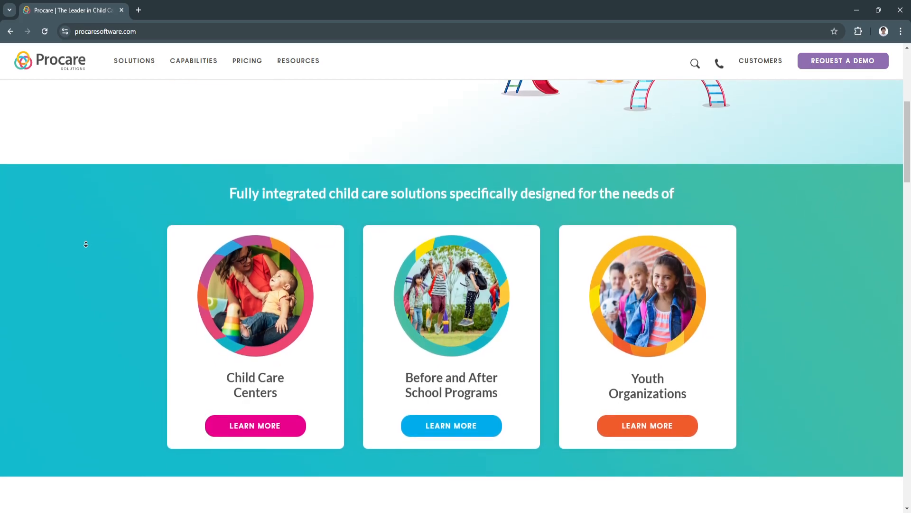
{"action": "scroll", "scroll_direction": "down", "scroll_amount": 3}
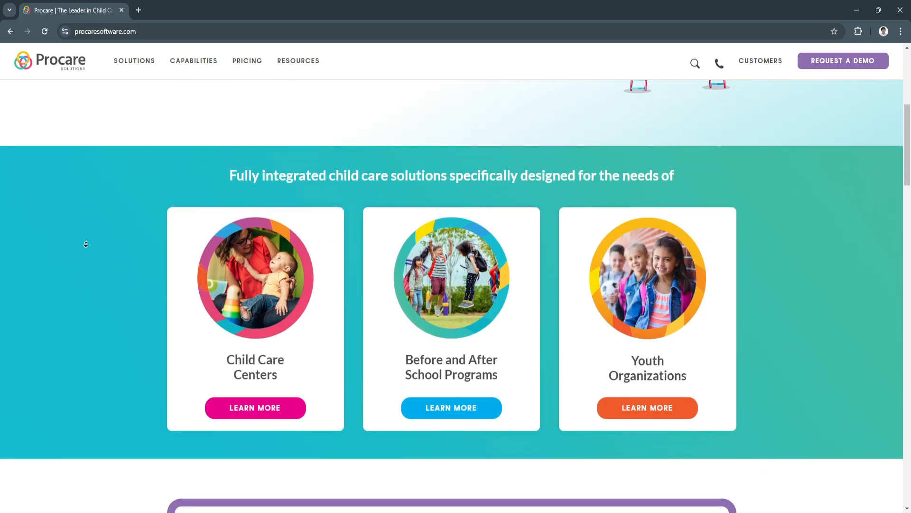
{"action": "scroll", "scroll_direction": "down", "scroll_amount": 3}
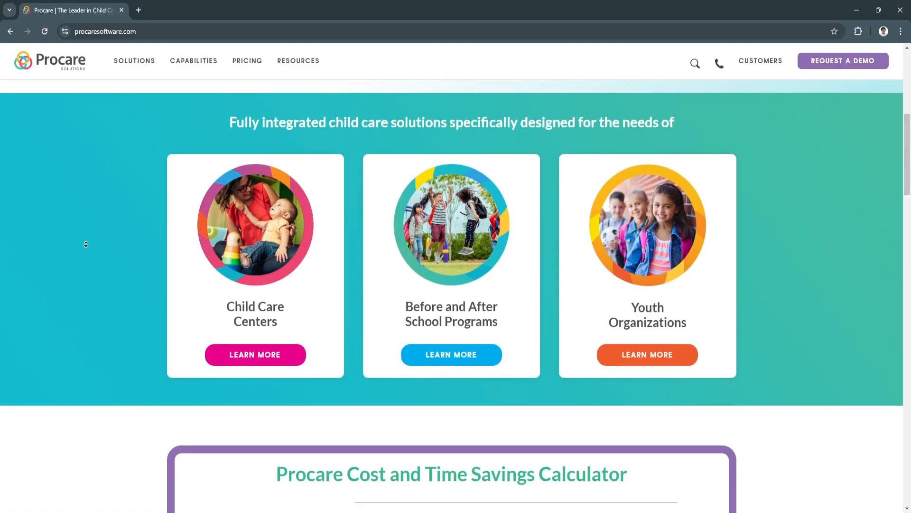
Step: Scroll past the solution cards to the Cost and Time Savings Calculator and testimonials
{"action": "scroll", "scroll_direction": "down", "scroll_amount": 3}
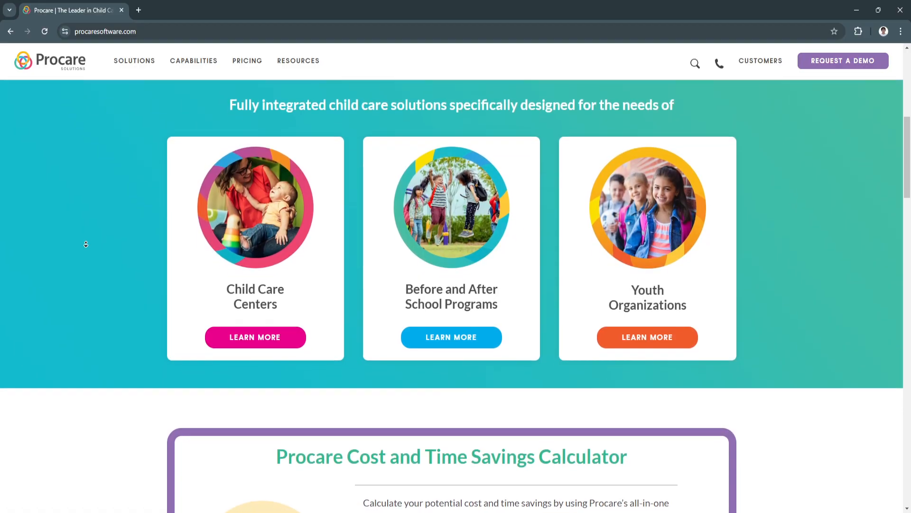
{"action": "scroll", "scroll_direction": "down", "scroll_amount": 3}
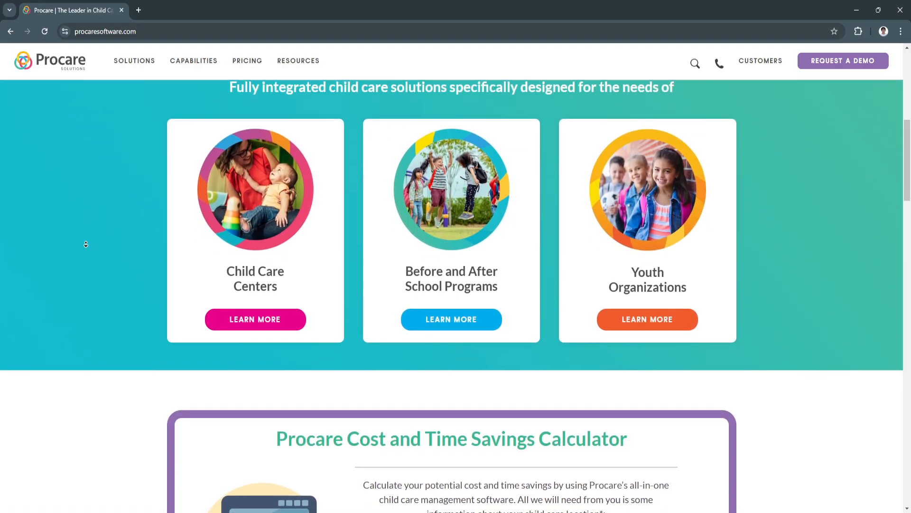
{"action": "scroll", "scroll_direction": "down", "scroll_amount": 3}
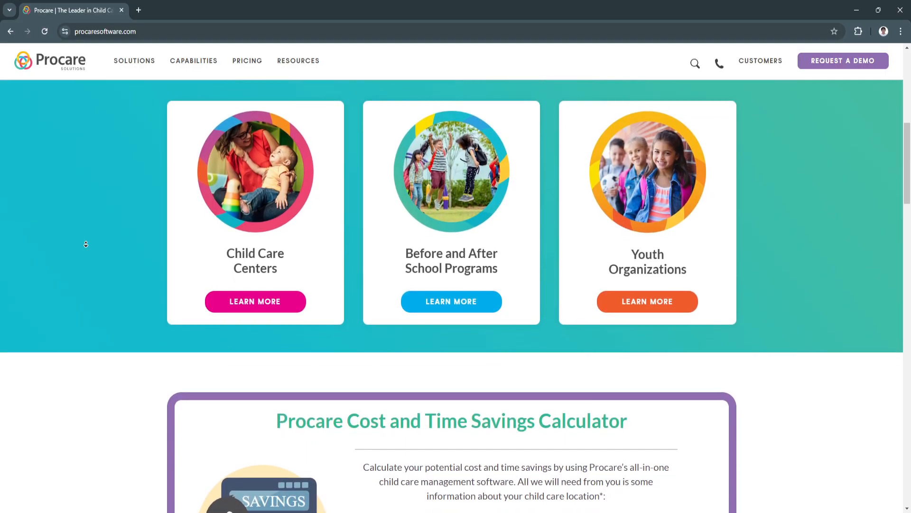
{"action": "scroll", "scroll_direction": "down", "scroll_amount": 3}
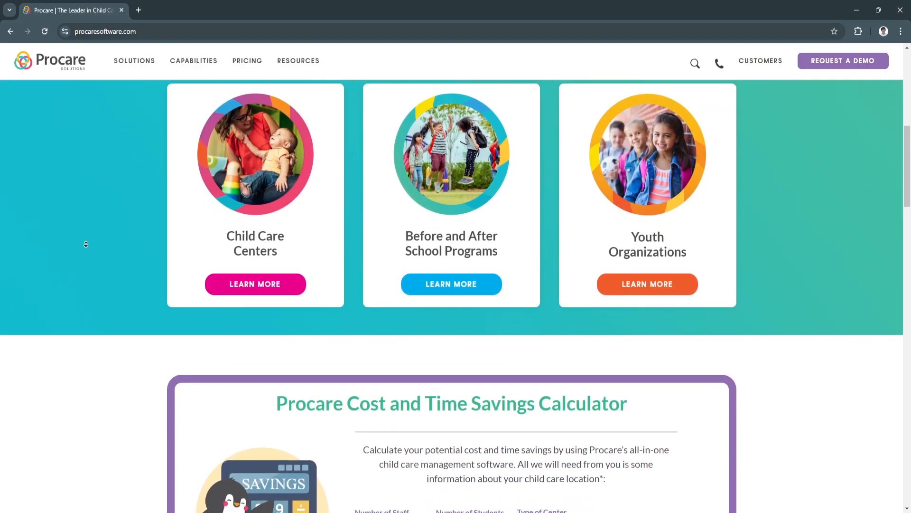
{"action": "scroll", "scroll_direction": "down", "scroll_amount": 3}
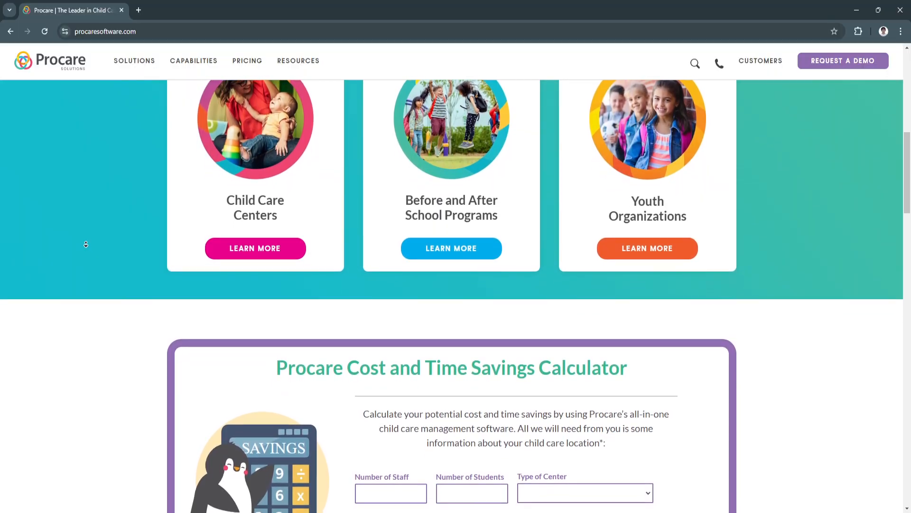
{"action": "scroll", "scroll_direction": "down", "scroll_amount": 3}
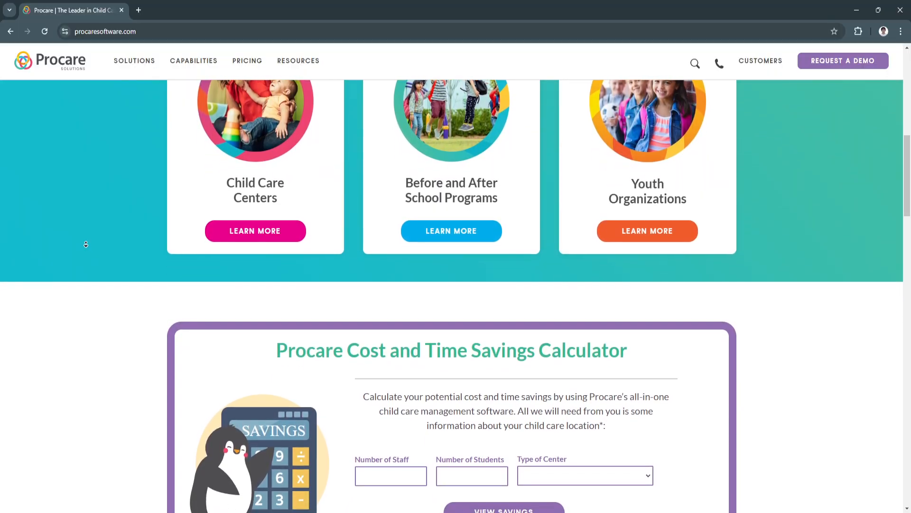
{"action": "scroll", "scroll_direction": "down", "scroll_amount": 3}
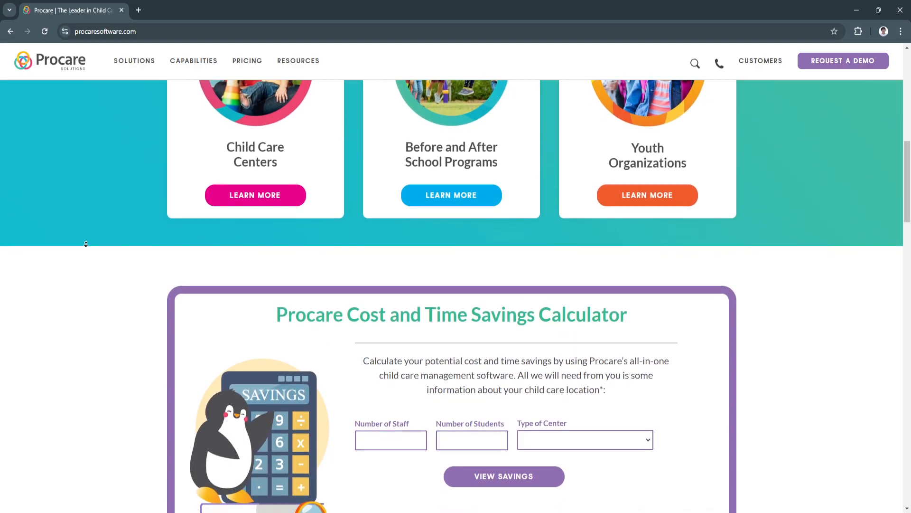
{"action": "scroll", "scroll_direction": "down", "scroll_amount": 3}
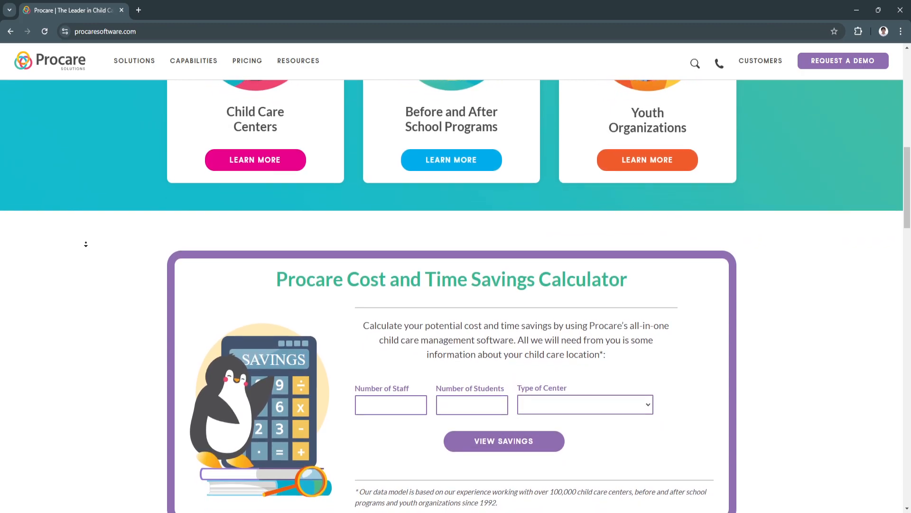
{"action": "scroll", "scroll_direction": "up", "scroll_amount": 3}
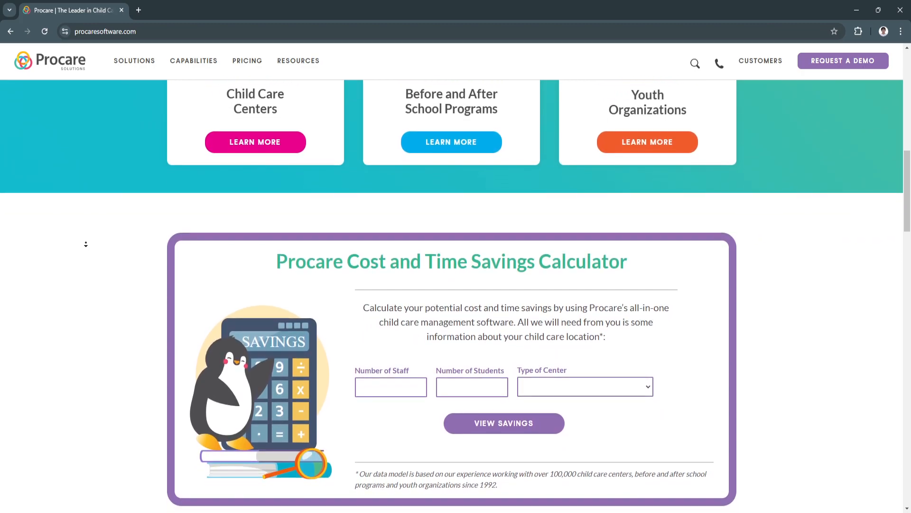
{"action": "scroll", "scroll_direction": "down", "scroll_amount": 3}
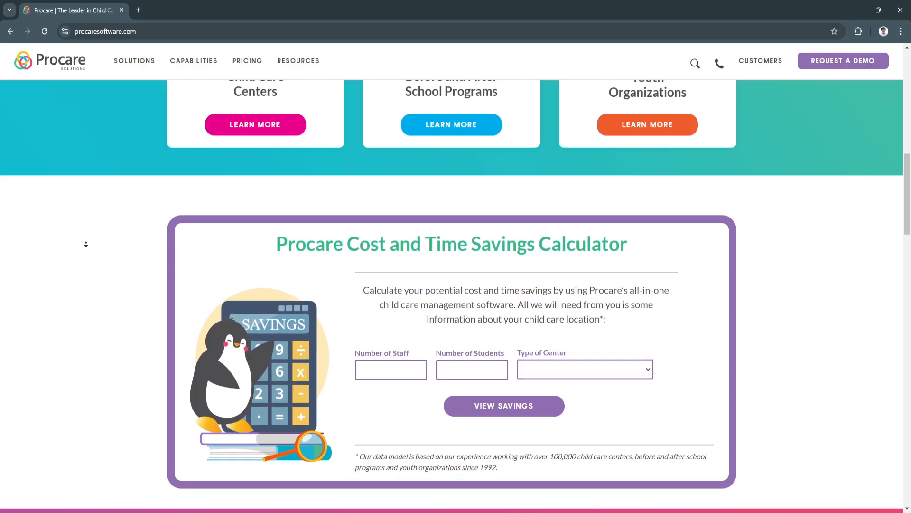
{"action": "scroll", "scroll_direction": "down", "scroll_amount": 3}
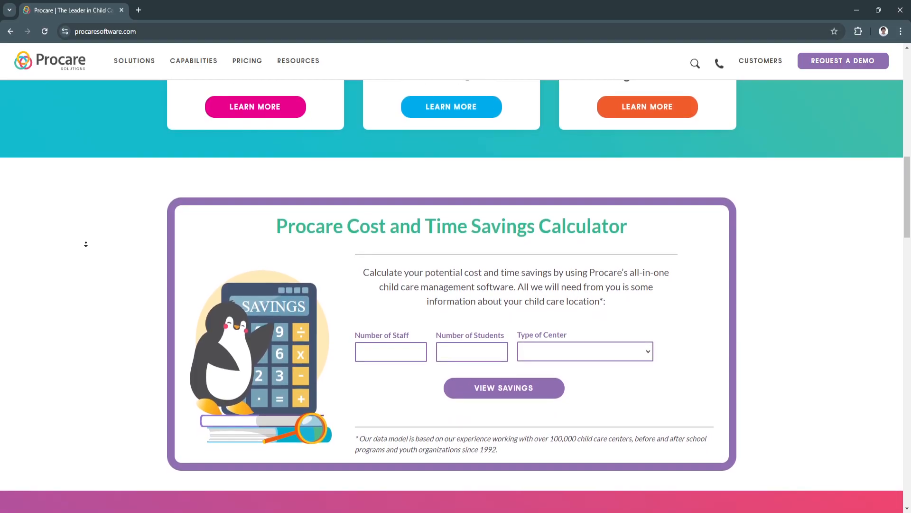
{"action": "scroll", "scroll_direction": "down", "scroll_amount": 3}
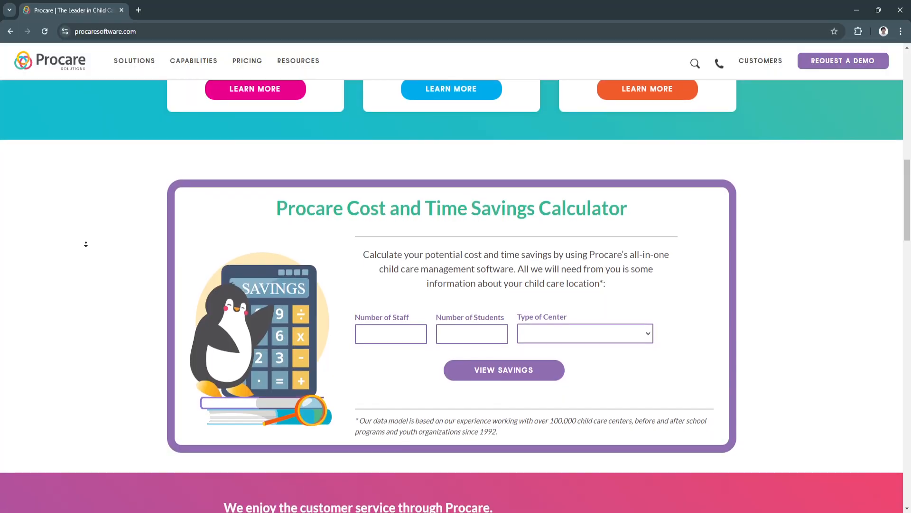
{"action": "scroll", "scroll_direction": "down", "scroll_amount": 3}
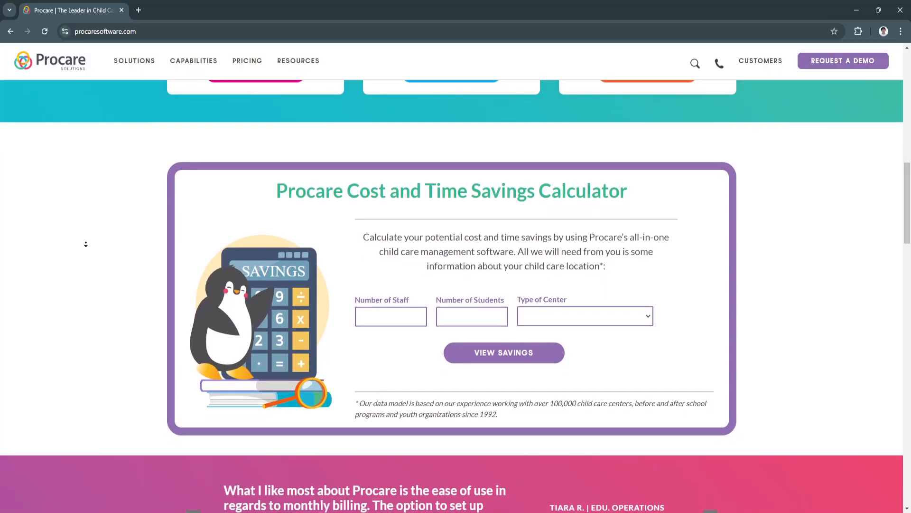
{"action": "scroll", "scroll_direction": "down", "scroll_amount": 3}
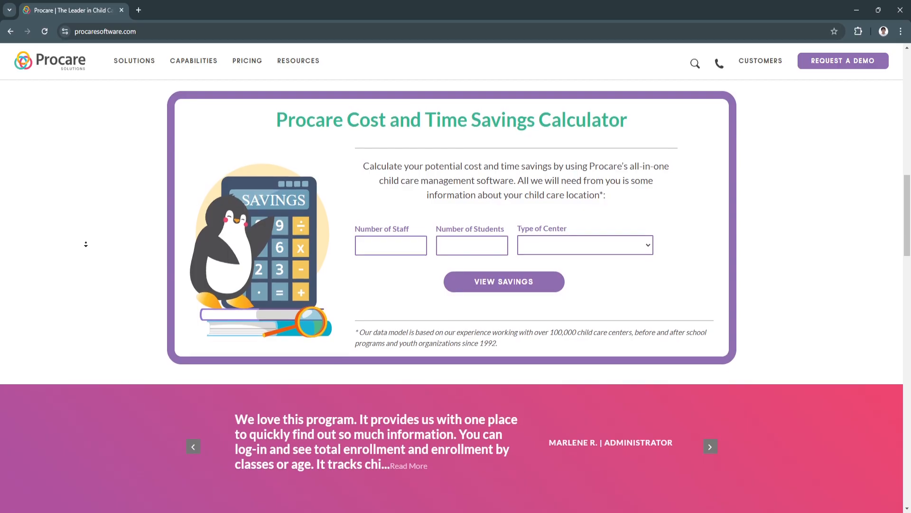
Step: Scroll past the testimonials and 'most recommended since 1992' to 'Procare Support is here for you'
{"action": "scroll", "scroll_direction": "down", "scroll_amount": 3}
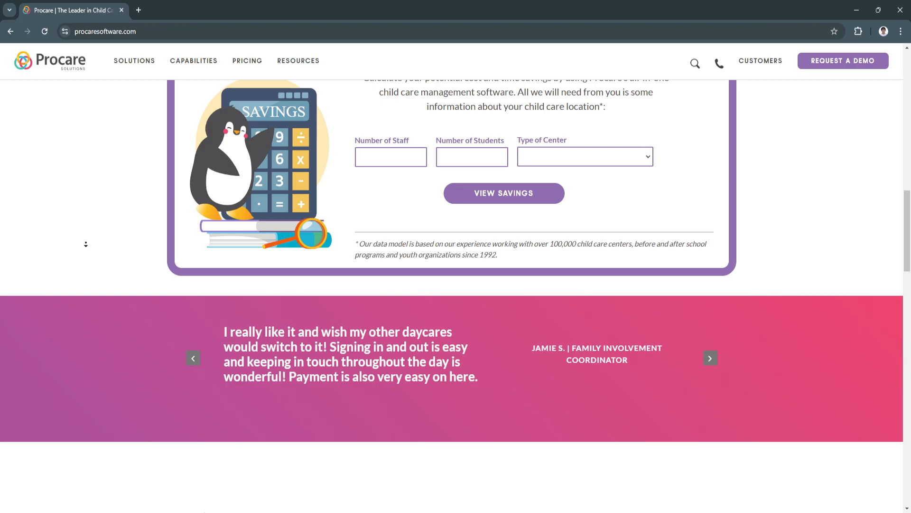
{"action": "scroll", "scroll_direction": "down", "scroll_amount": 3}
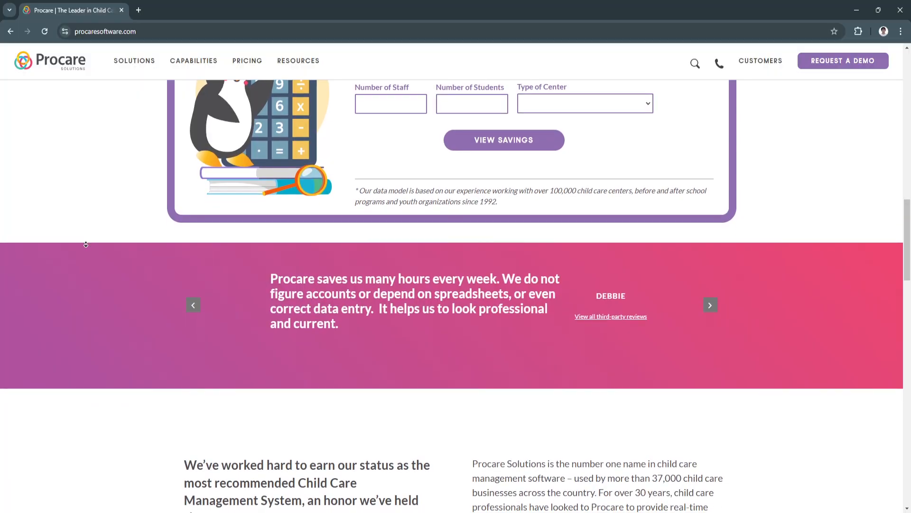
{"action": "scroll", "scroll_direction": "down", "scroll_amount": 3}
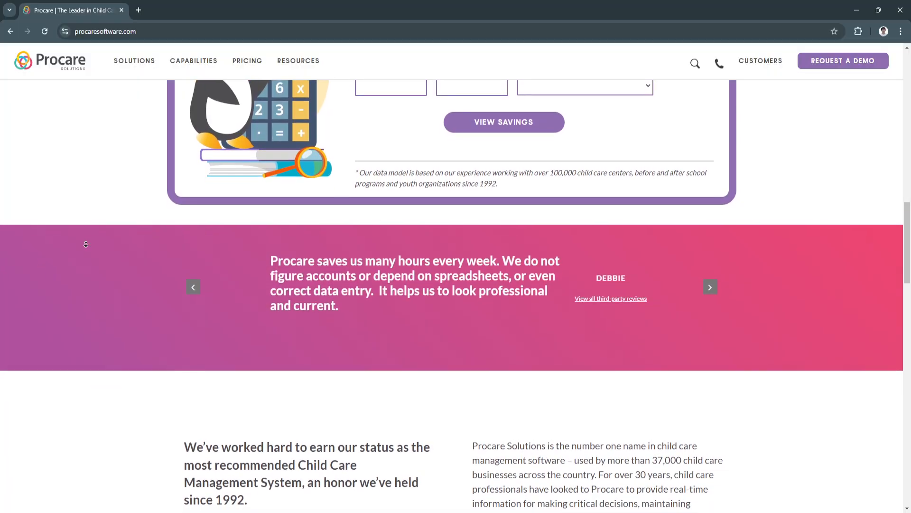
{"action": "scroll", "scroll_direction": "down", "scroll_amount": 3}
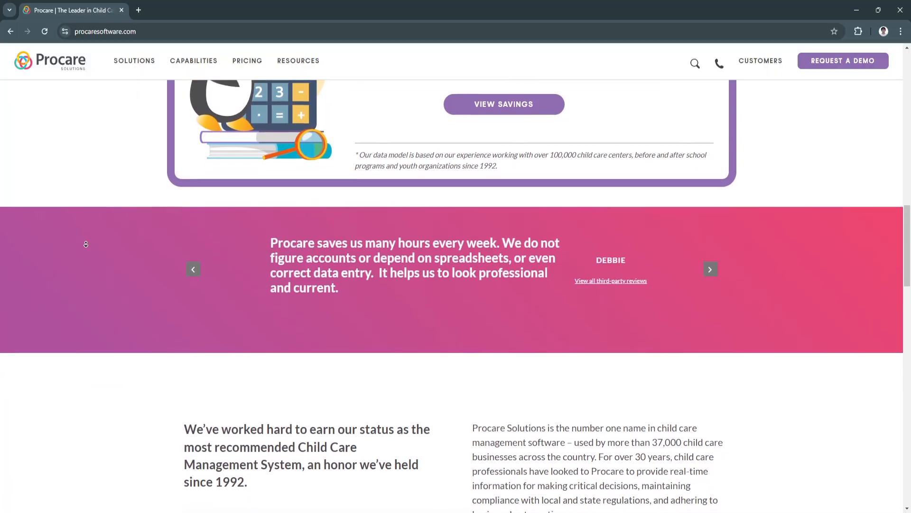
{"action": "left_click", "coordinate": [709, 268]}
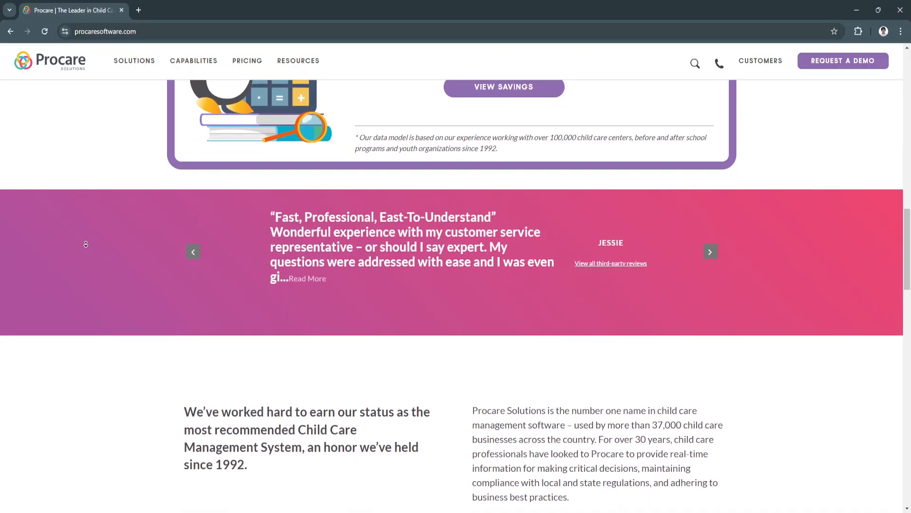
{"action": "scroll", "scroll_direction": "down", "scroll_amount": 3}
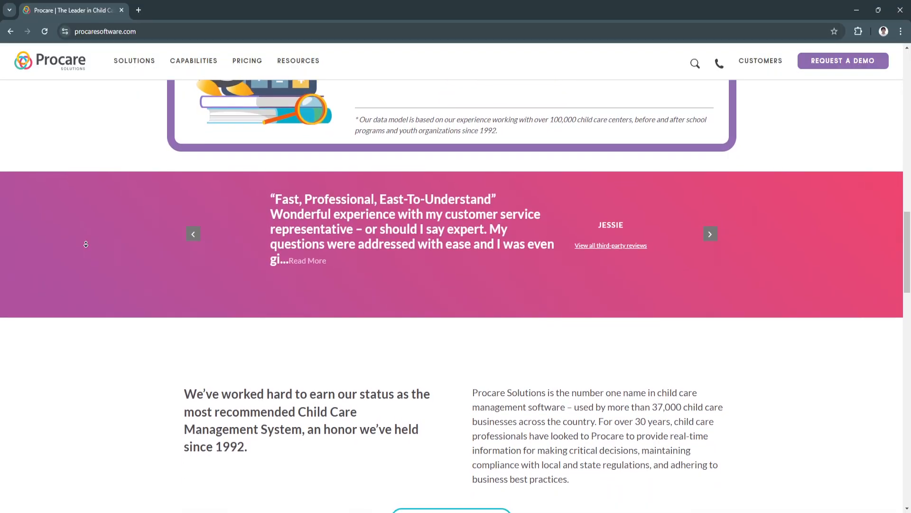
{"action": "scroll", "scroll_direction": "down", "scroll_amount": 3}
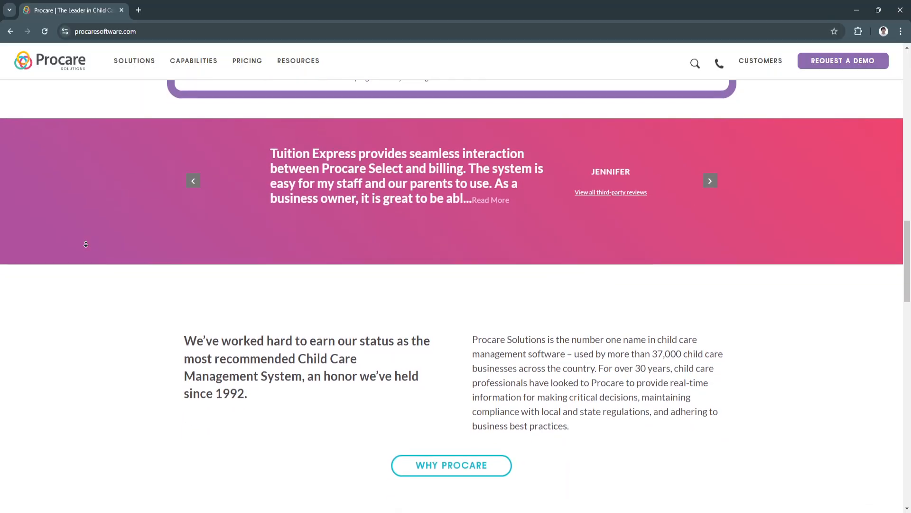
{"action": "scroll", "scroll_direction": "down", "scroll_amount": 3}
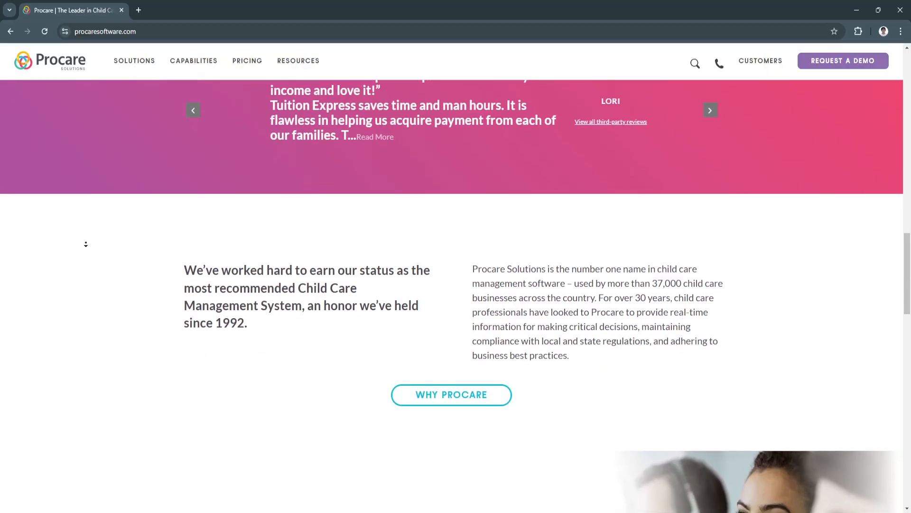
{"action": "scroll", "scroll_direction": "down", "scroll_amount": 3}
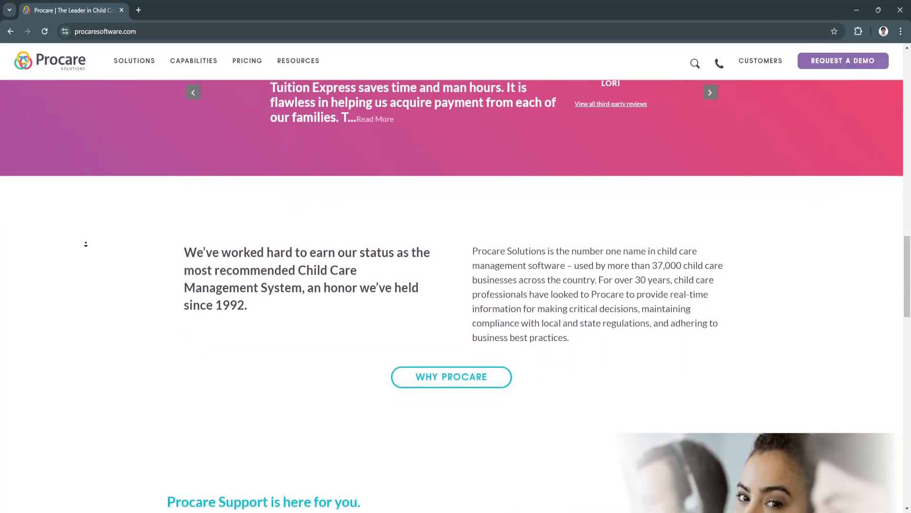
{"action": "scroll", "scroll_direction": "down", "scroll_amount": 3}
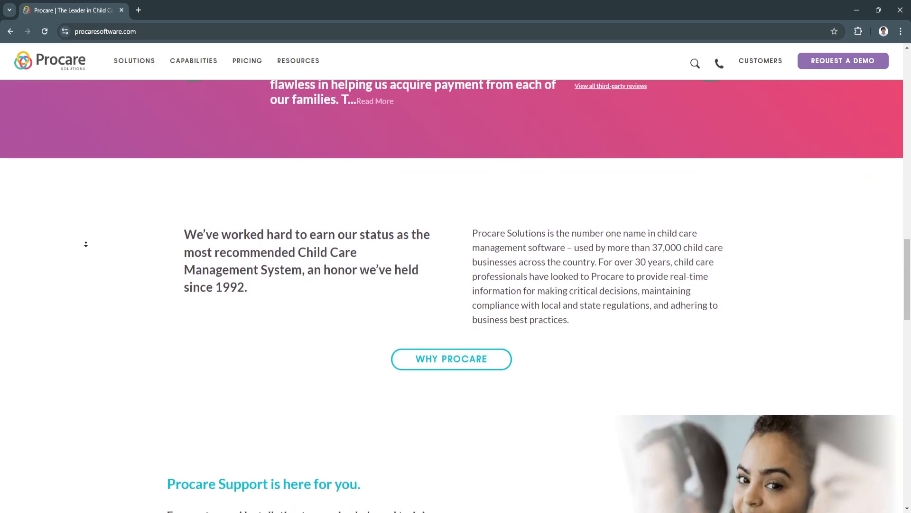
{"action": "scroll", "scroll_direction": "down", "scroll_amount": 3}
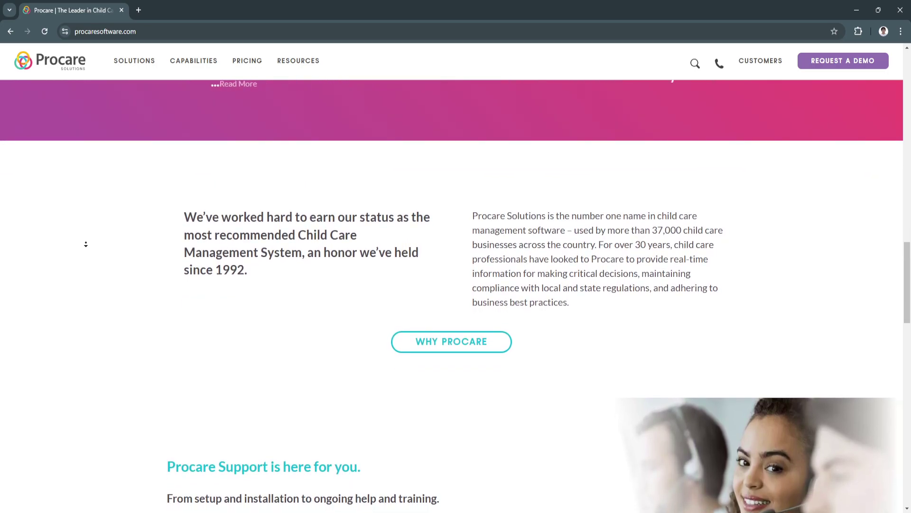
{"action": "scroll", "scroll_direction": "down", "scroll_amount": 3}
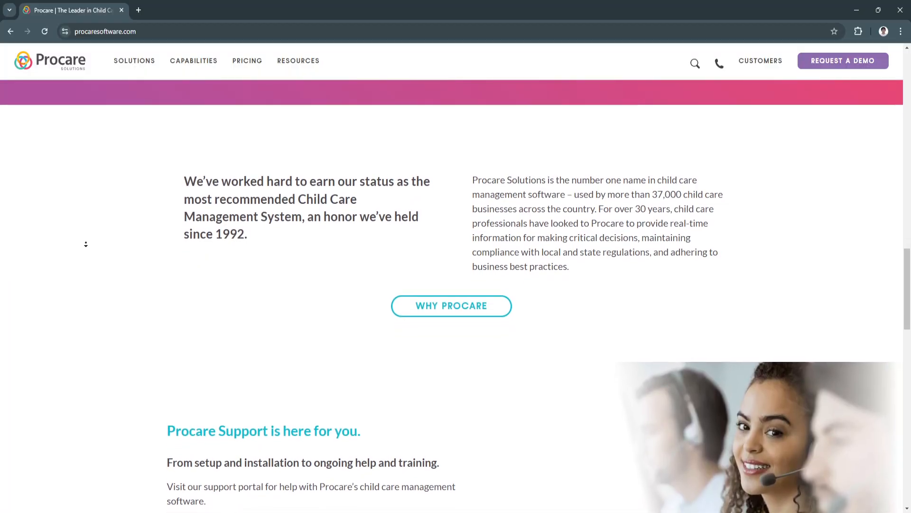
{"action": "scroll", "scroll_direction": "down", "scroll_amount": 3}
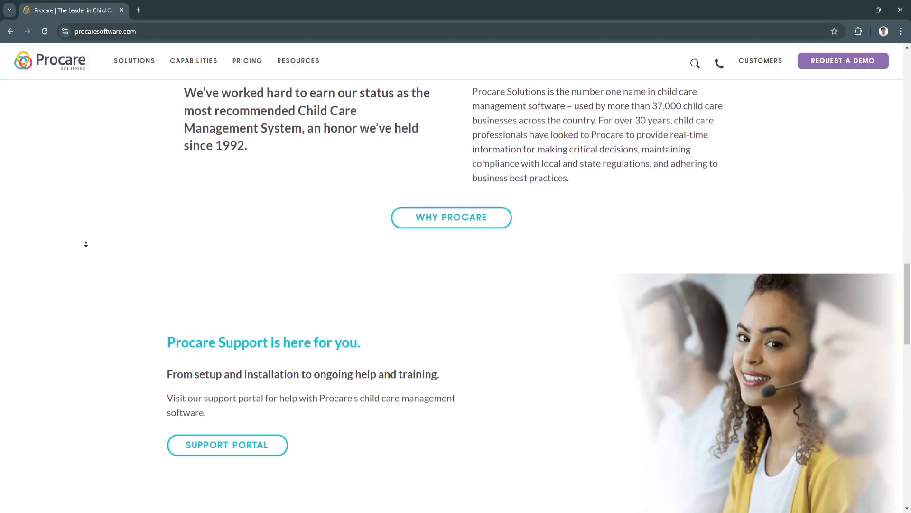
Step: Scroll down to the Free Industry Report section with its 'Get the Report' button
{"action": "scroll", "scroll_direction": "down", "scroll_amount": 3}
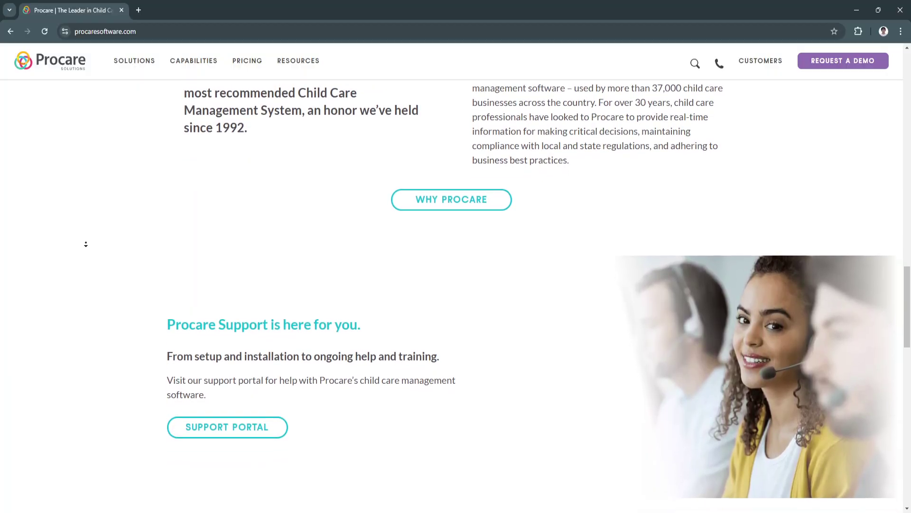
{"action": "scroll", "scroll_direction": "down", "scroll_amount": 3}
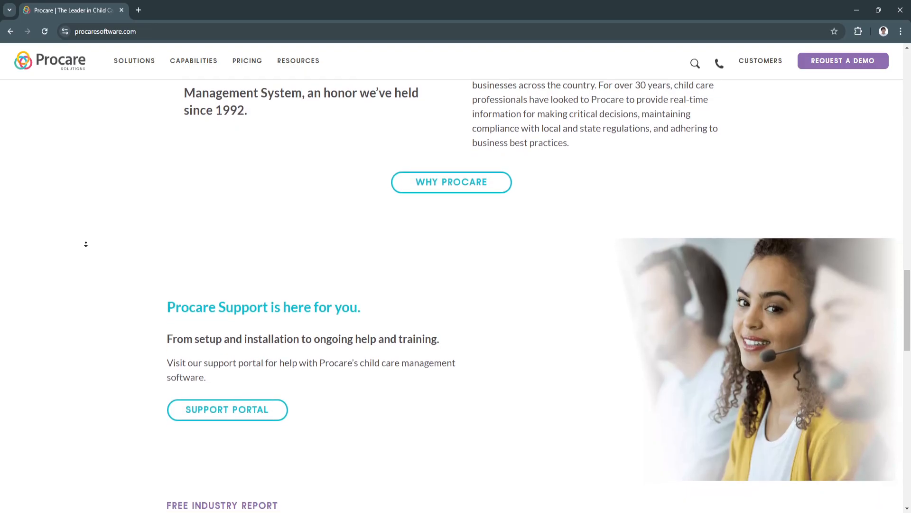
{"action": "scroll", "scroll_direction": "down", "scroll_amount": 3}
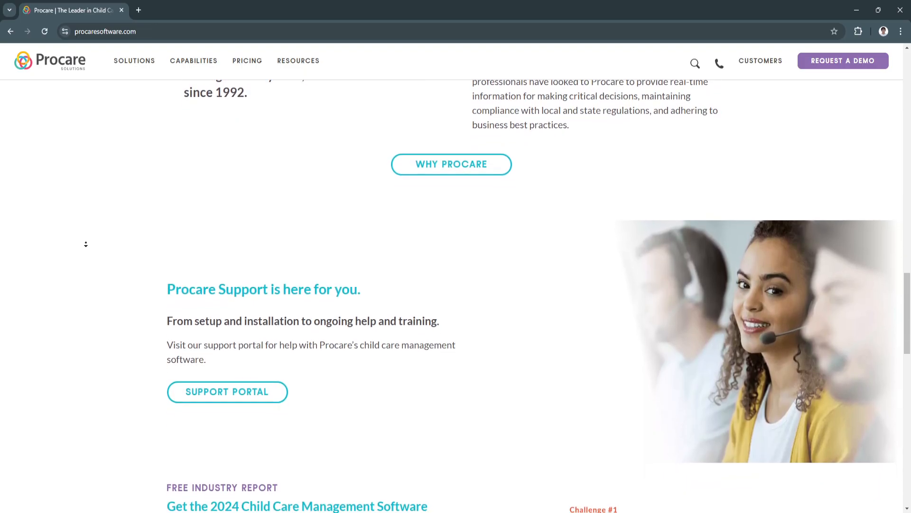
{"action": "scroll", "scroll_direction": "down", "scroll_amount": 3}
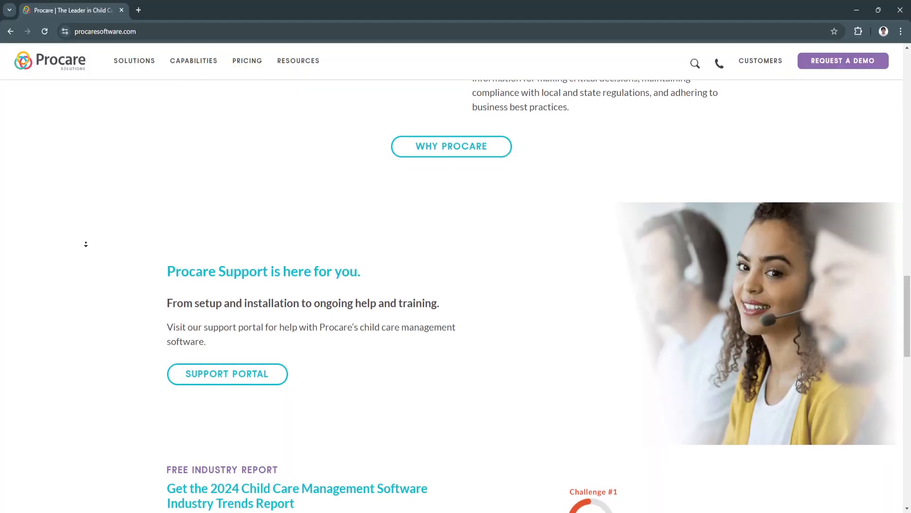
{"action": "scroll", "scroll_direction": "down", "scroll_amount": 3}
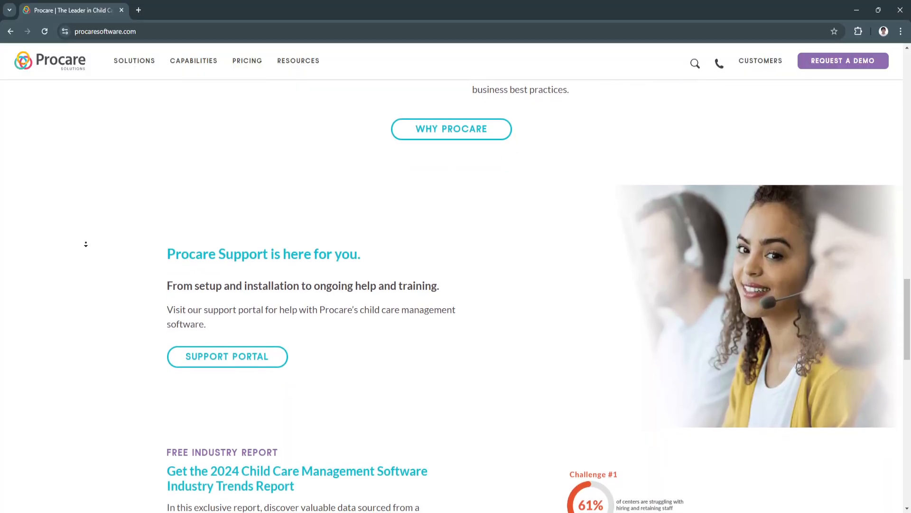
{"action": "scroll", "scroll_direction": "down", "scroll_amount": 3}
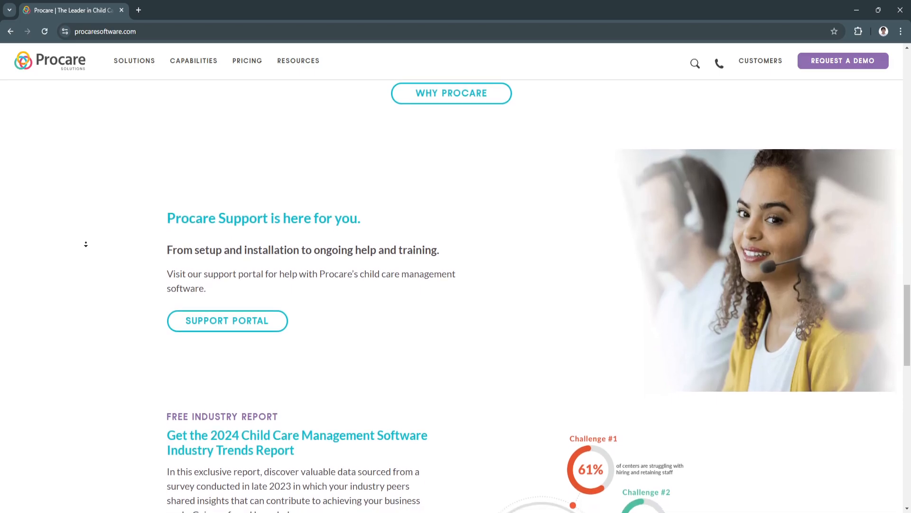
{"action": "scroll", "scroll_direction": "down", "scroll_amount": 3}
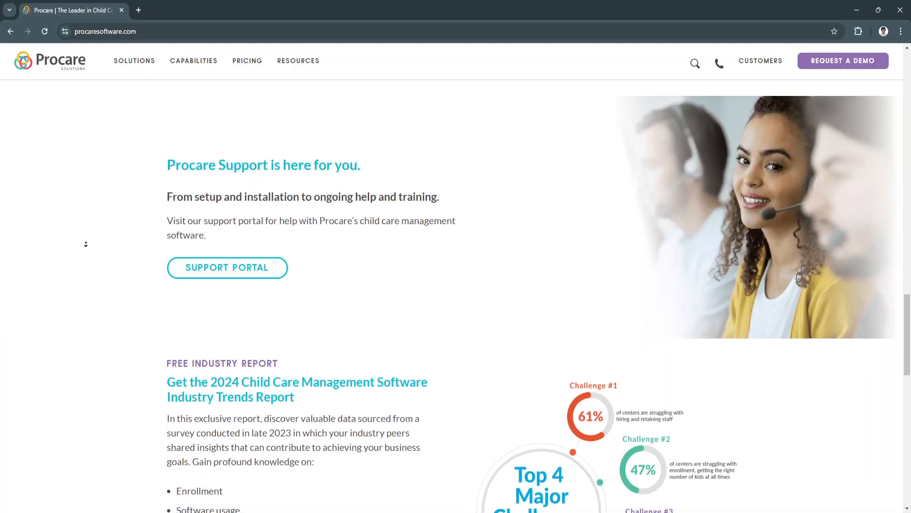
{"action": "scroll", "scroll_direction": "down", "scroll_amount": 3}
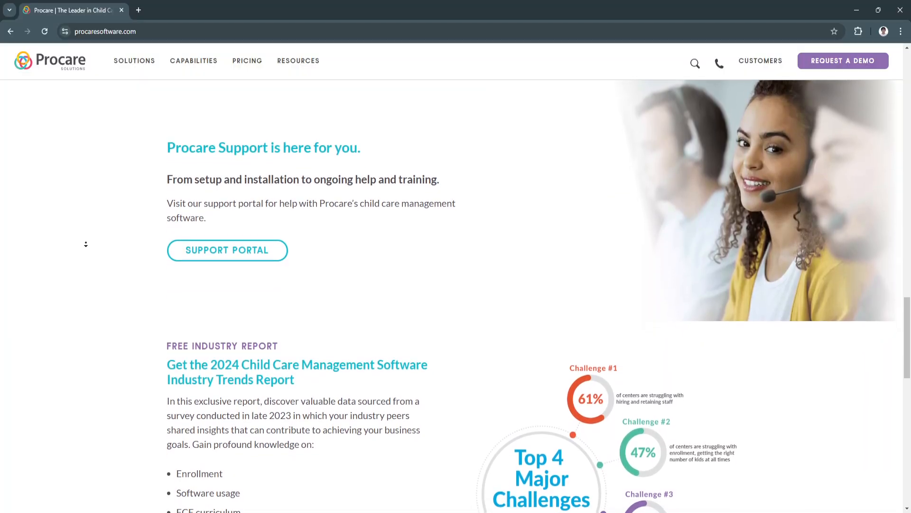
{"action": "scroll", "scroll_direction": "down", "scroll_amount": 3}
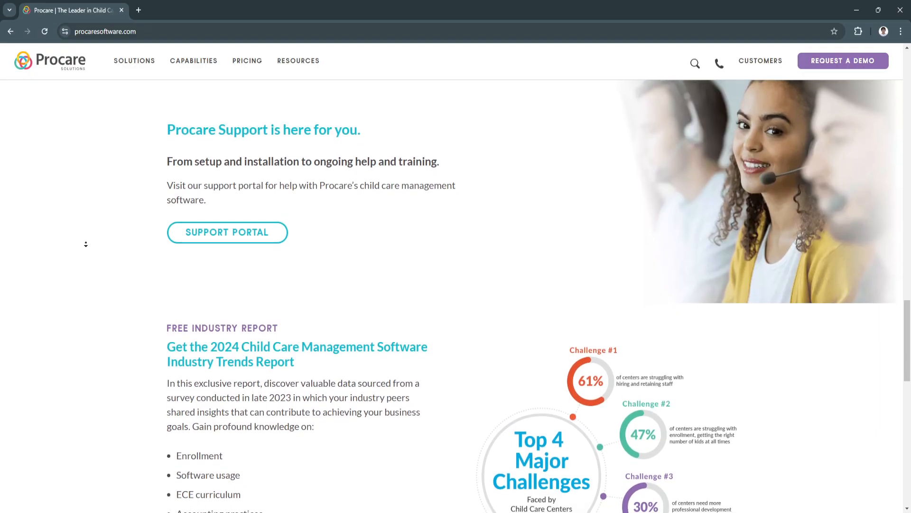
{"action": "scroll", "scroll_direction": "down", "scroll_amount": 3}
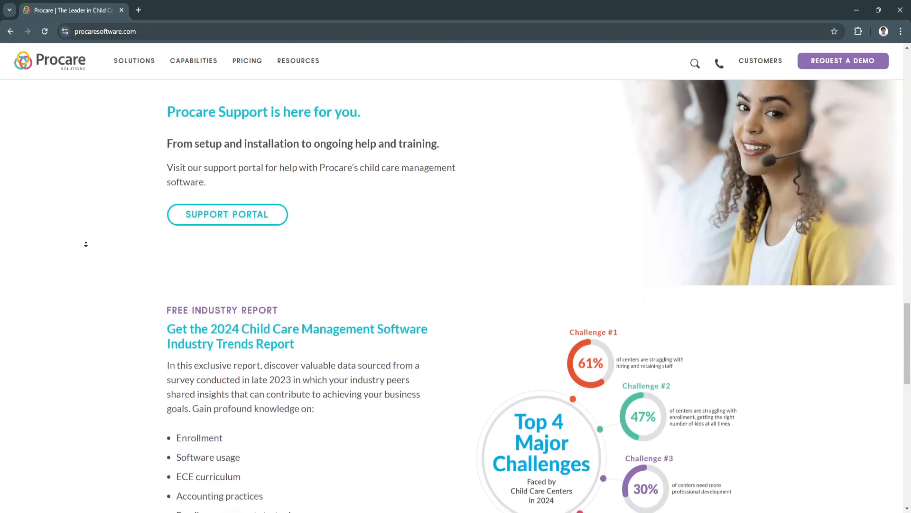
{"action": "scroll", "scroll_direction": "down", "scroll_amount": 3}
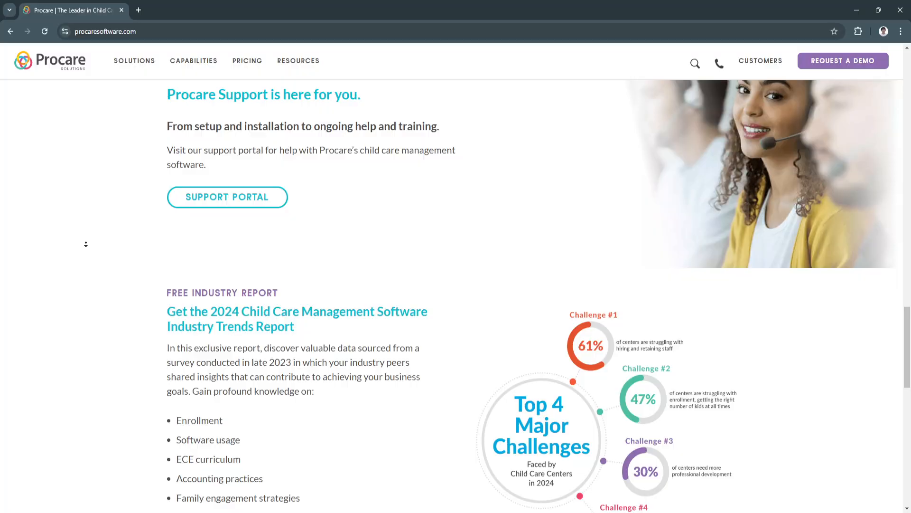
{"action": "scroll", "scroll_direction": "down", "scroll_amount": 3}
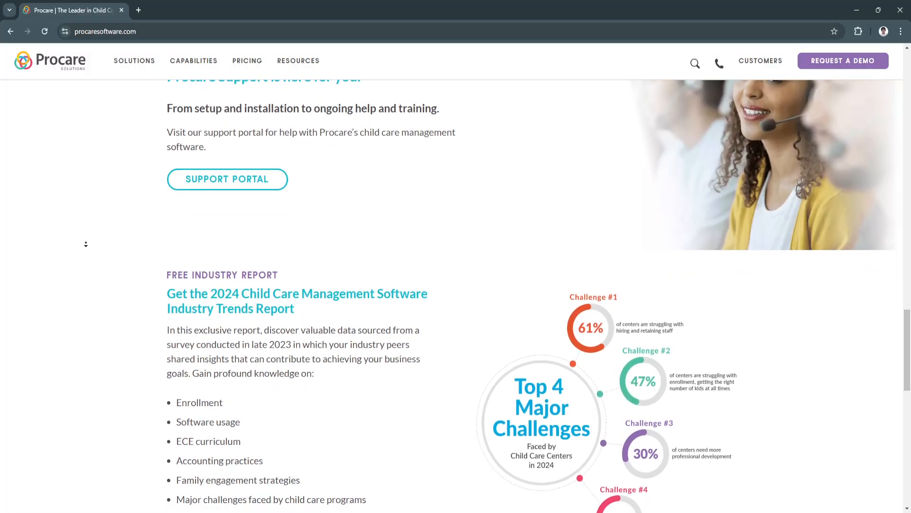
{"action": "scroll", "scroll_direction": "down", "scroll_amount": 3}
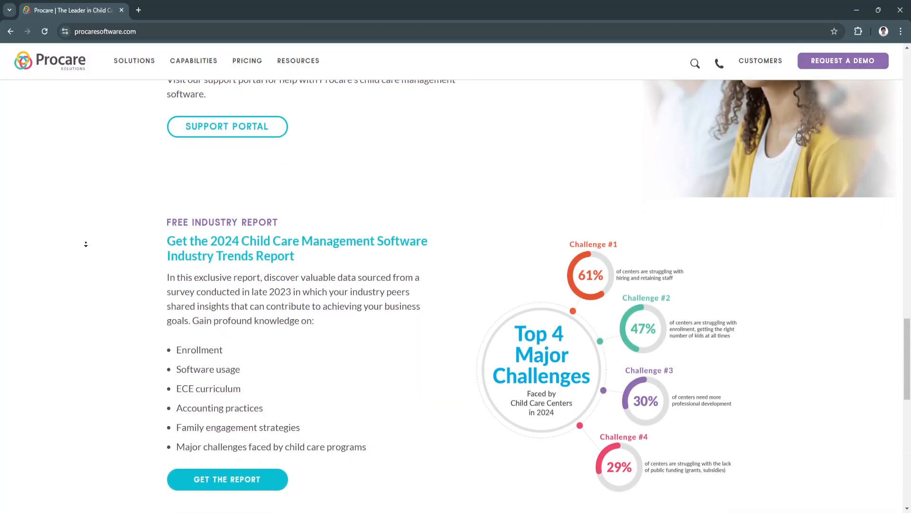
Step: Scroll past the 2024 trends report to the newsletter sign-up form with name and email fields
{"action": "scroll", "scroll_direction": "down", "scroll_amount": 3}
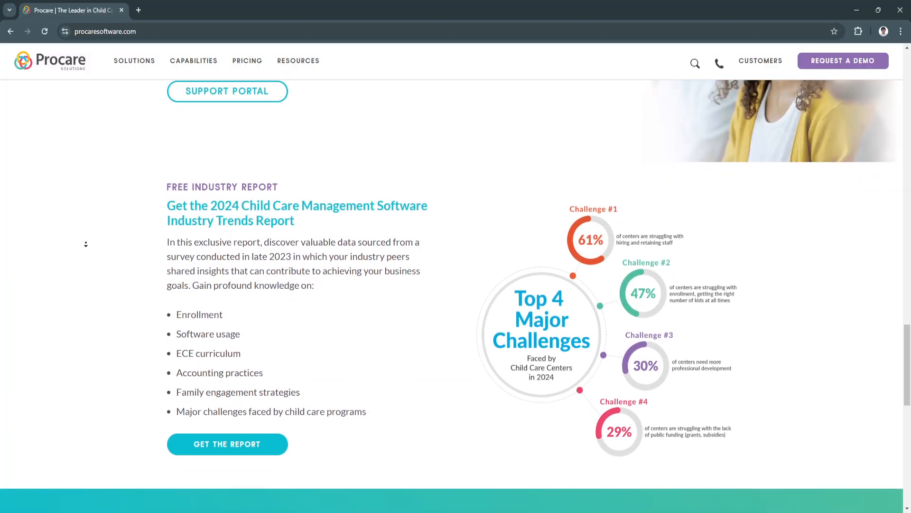
{"action": "scroll", "scroll_direction": "down", "scroll_amount": 3}
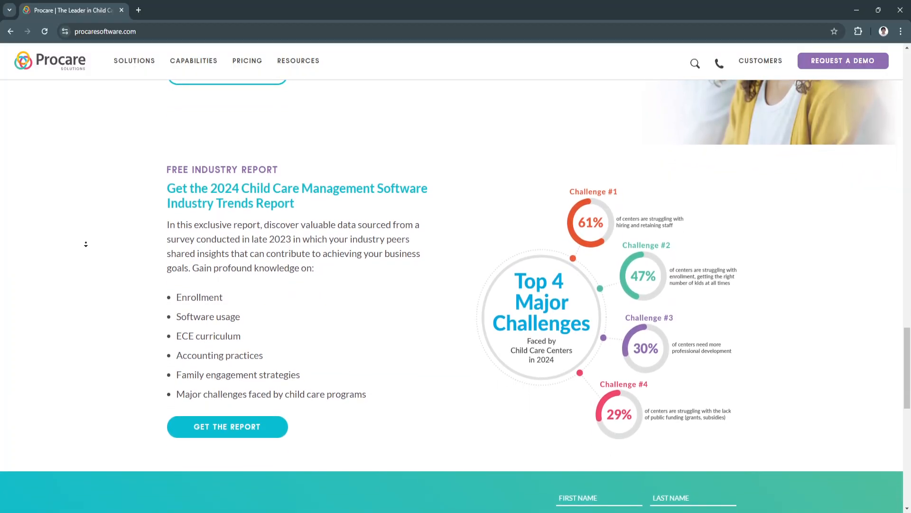
{"action": "scroll", "scroll_direction": "down", "scroll_amount": 3}
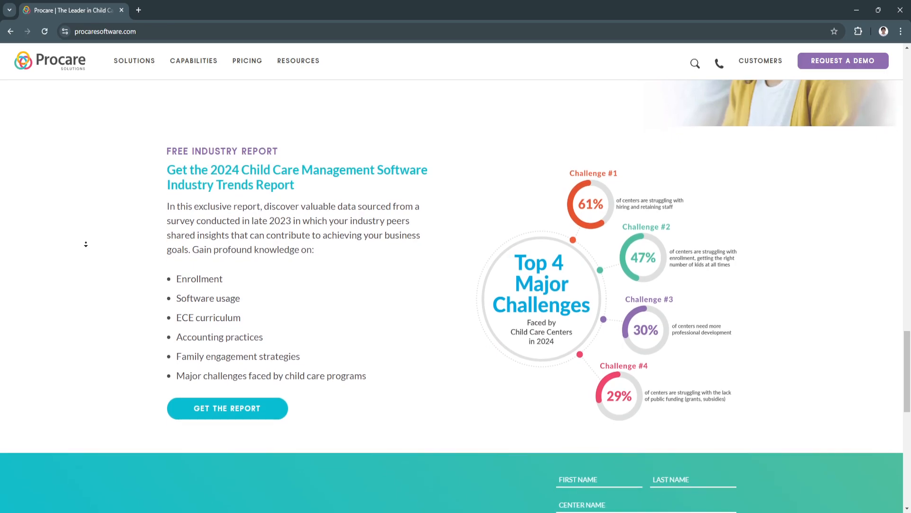
{"action": "scroll", "scroll_direction": "down", "scroll_amount": 3}
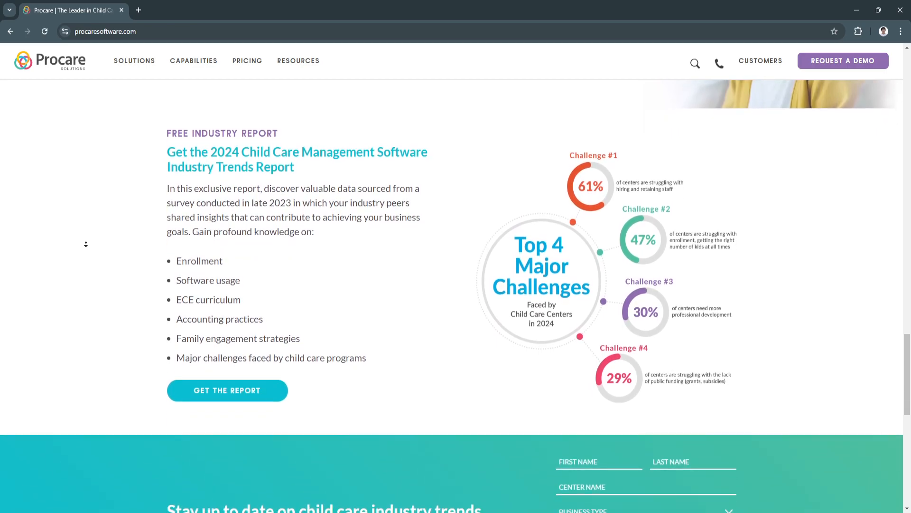
{"action": "scroll", "scroll_direction": "down", "scroll_amount": 3}
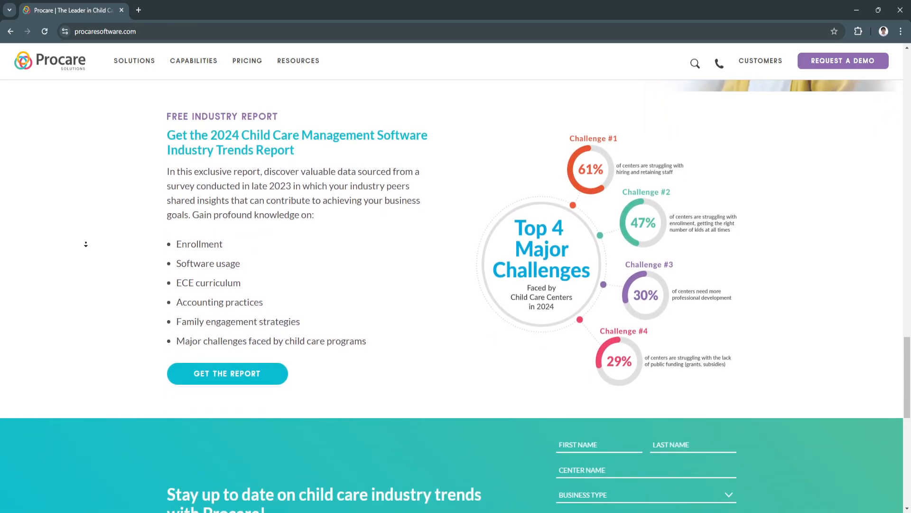
{"action": "scroll", "scroll_direction": "down", "scroll_amount": 3}
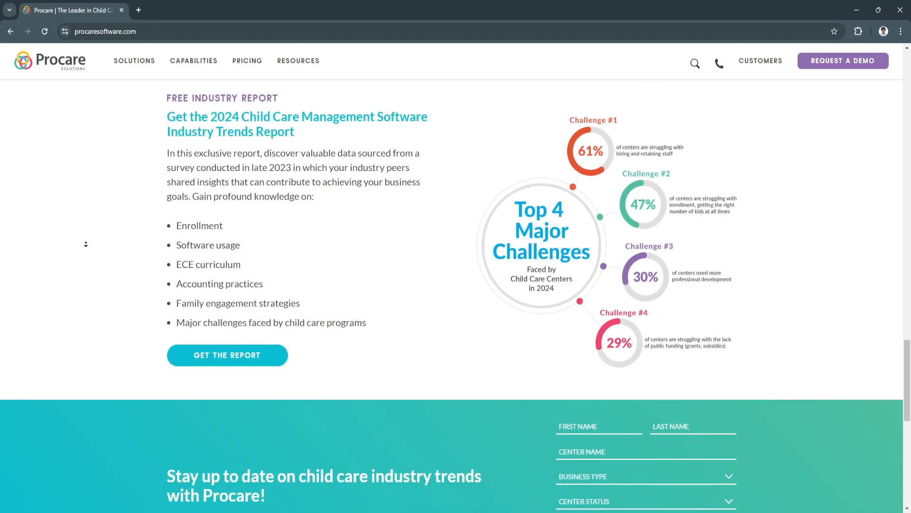
{"action": "scroll", "scroll_direction": "down", "scroll_amount": 3}
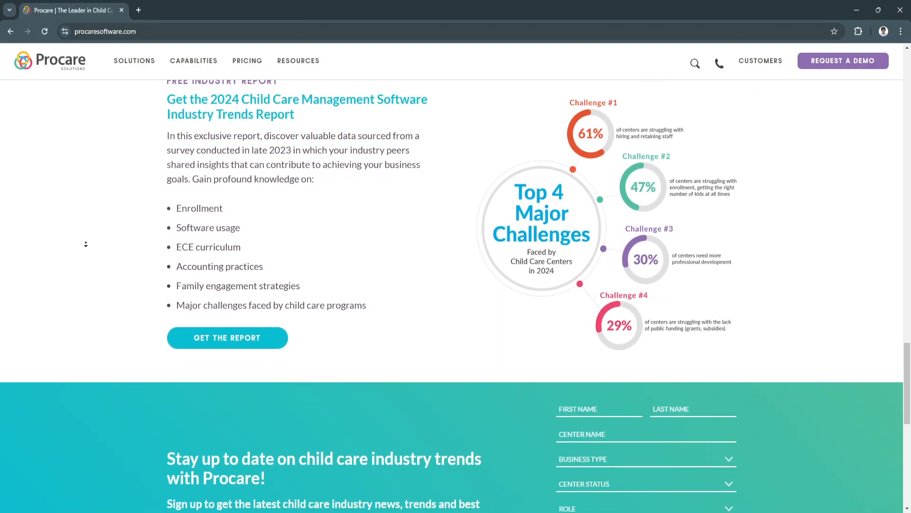
{"action": "scroll", "scroll_direction": "down", "scroll_amount": 3}
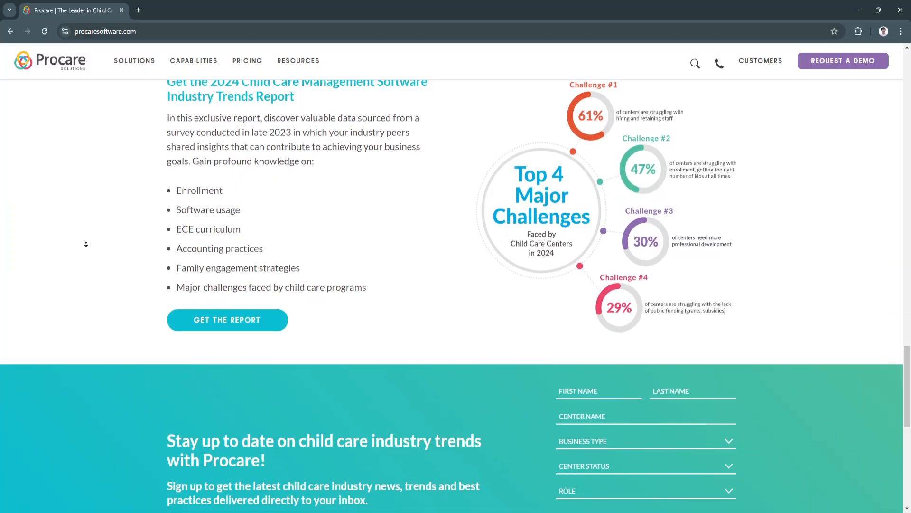
{"action": "scroll", "scroll_direction": "down", "scroll_amount": 3}
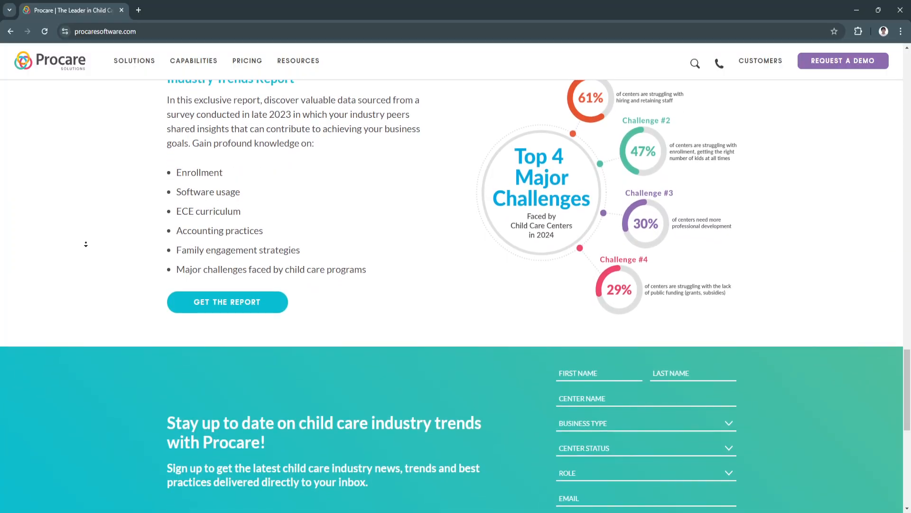
{"action": "scroll", "scroll_direction": "down", "scroll_amount": 3}
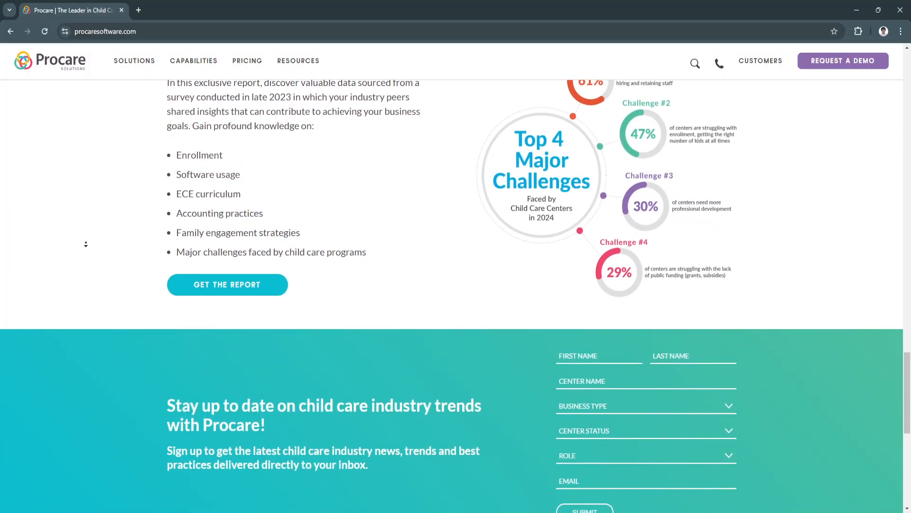
{"action": "scroll", "scroll_direction": "down", "scroll_amount": 3}
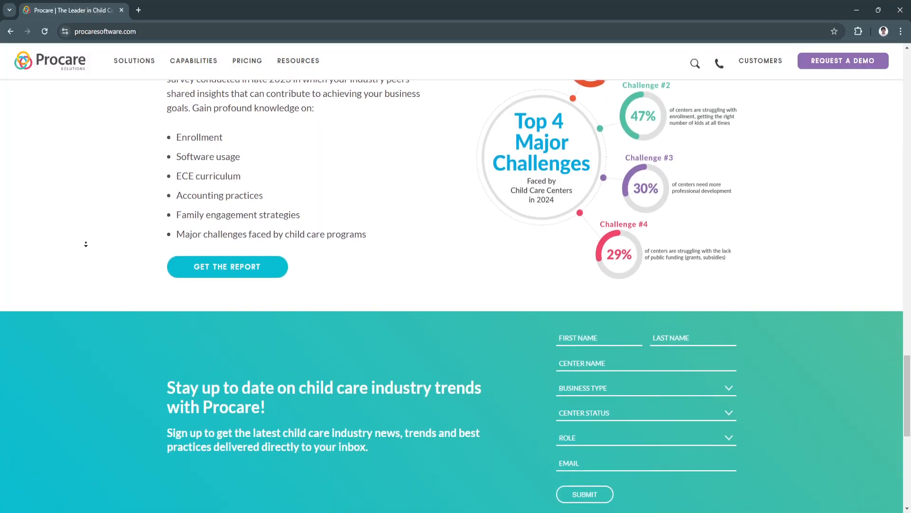
{"action": "scroll", "scroll_direction": "down", "scroll_amount": 3}
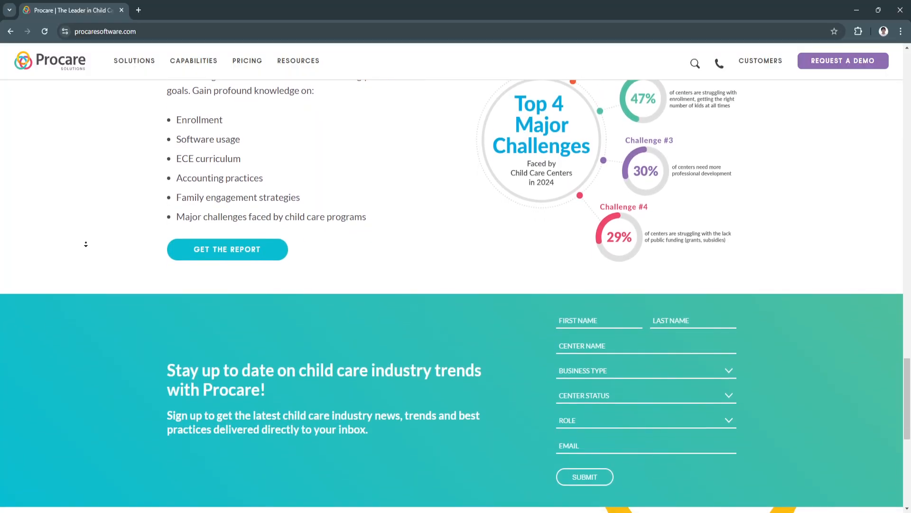
{"action": "scroll", "scroll_direction": "down", "scroll_amount": 3}
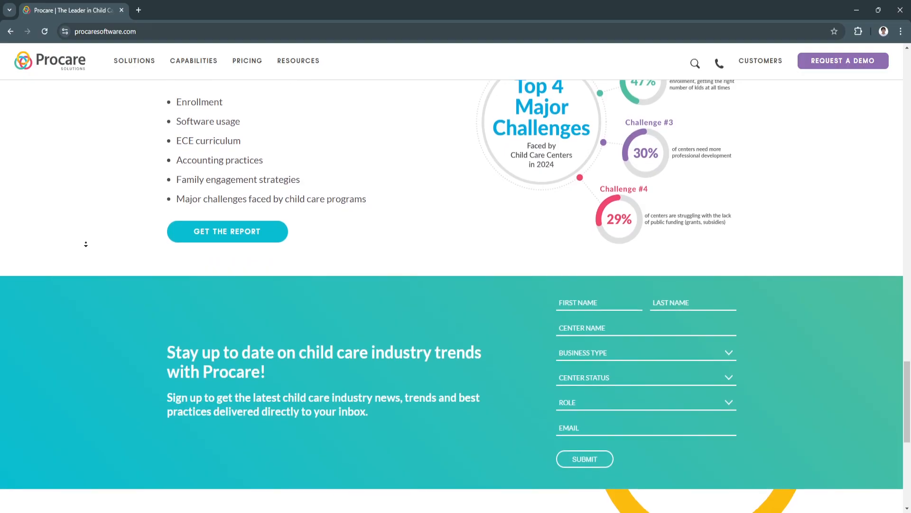
Step: Scroll down to the homepage footer's site-wide links
{"action": "scroll", "scroll_direction": "down", "scroll_amount": 3}
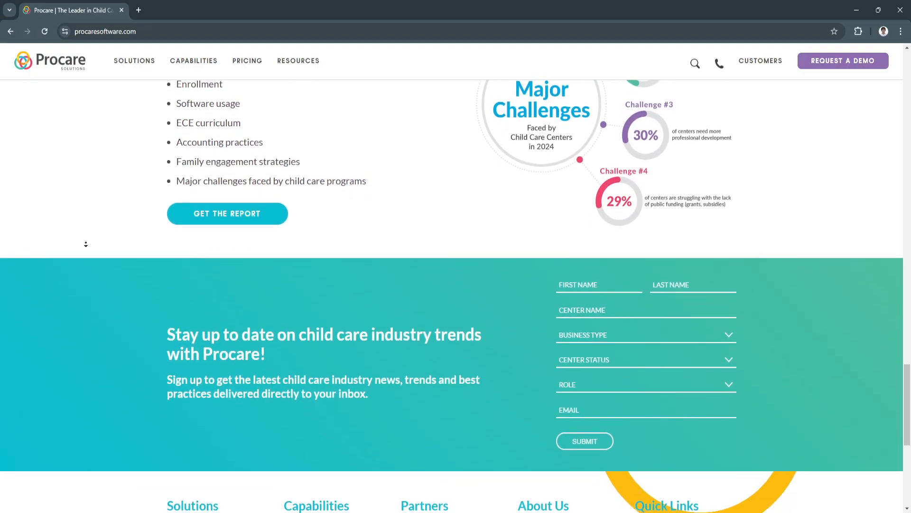
{"action": "scroll", "scroll_direction": "down", "scroll_amount": 3}
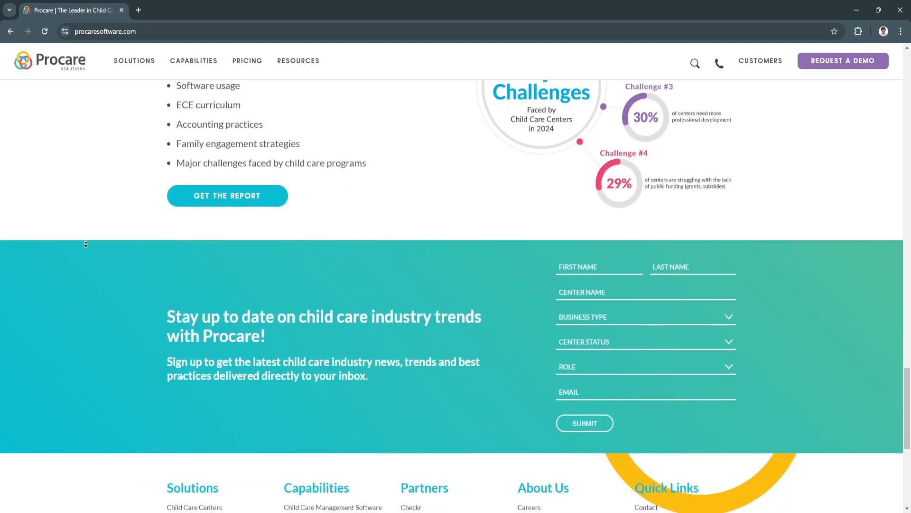
{"action": "scroll", "scroll_direction": "down", "scroll_amount": 3}
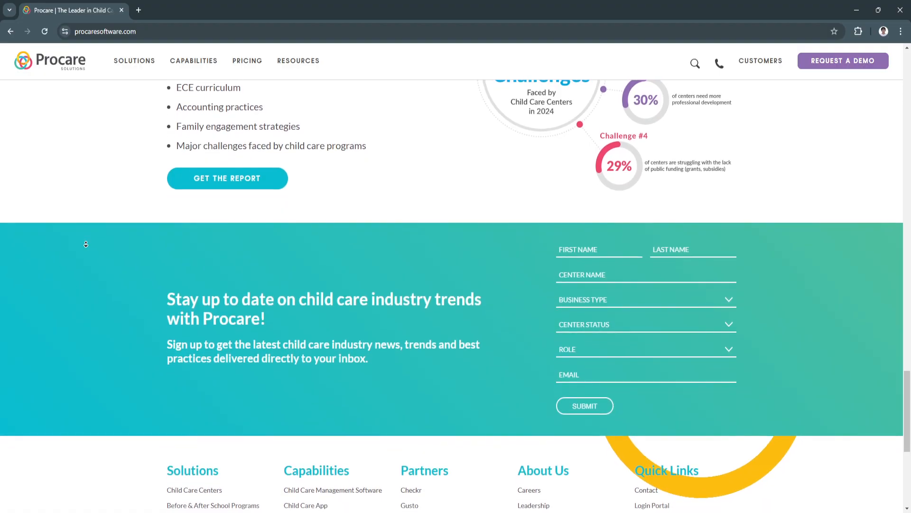
{"action": "scroll", "scroll_direction": "down", "scroll_amount": 3}
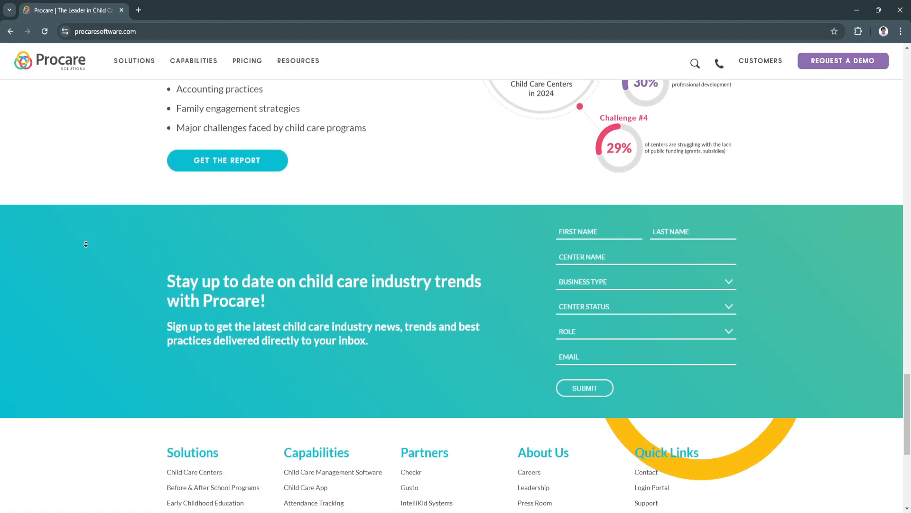
{"action": "scroll", "scroll_direction": "down", "scroll_amount": 3}
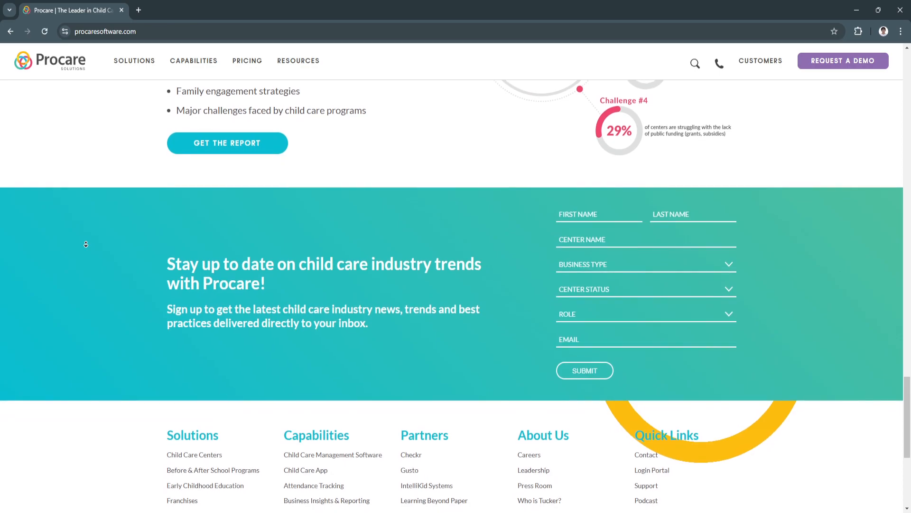
{"action": "scroll", "scroll_direction": "down", "scroll_amount": 3}
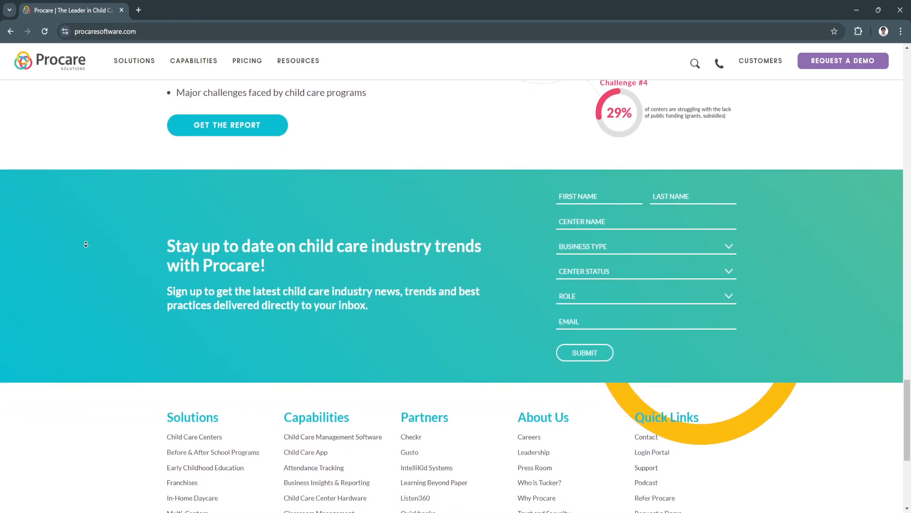
{"action": "scroll", "scroll_direction": "down", "scroll_amount": 3}
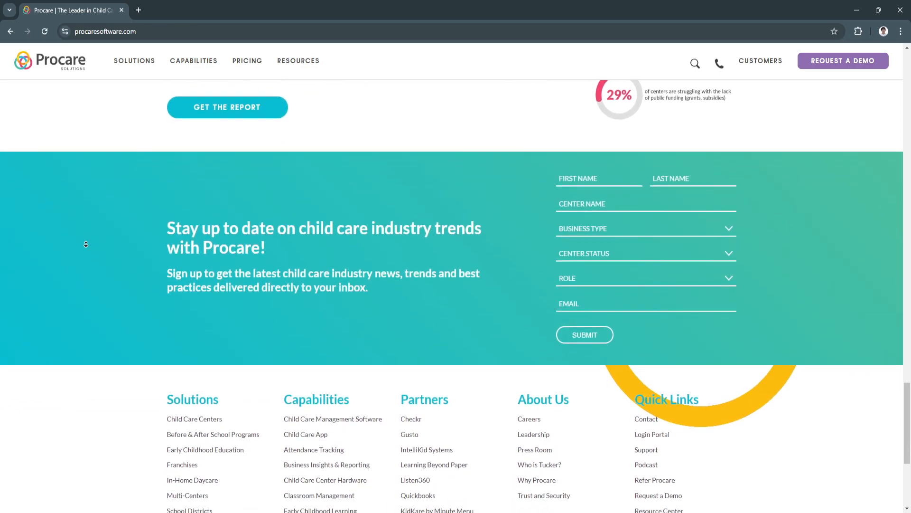
{"action": "scroll", "scroll_direction": "down", "scroll_amount": 3}
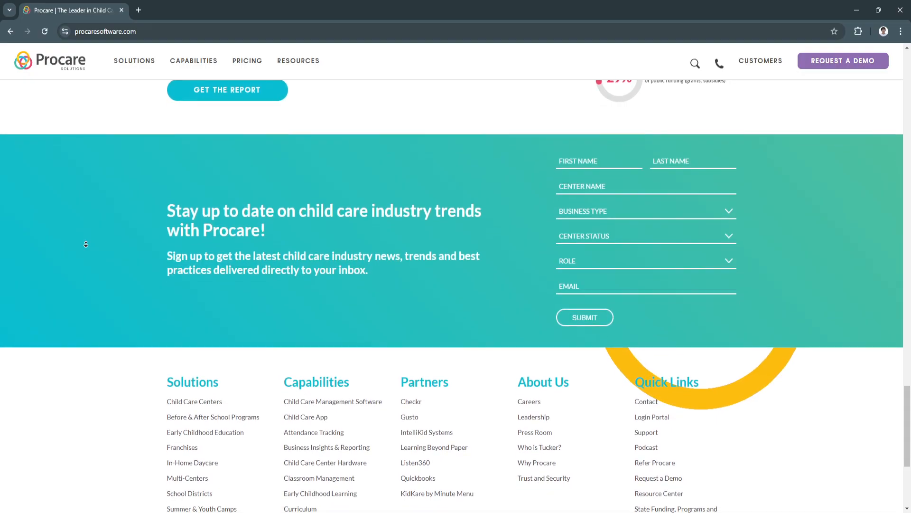
{"action": "scroll", "scroll_direction": "down", "scroll_amount": 3}
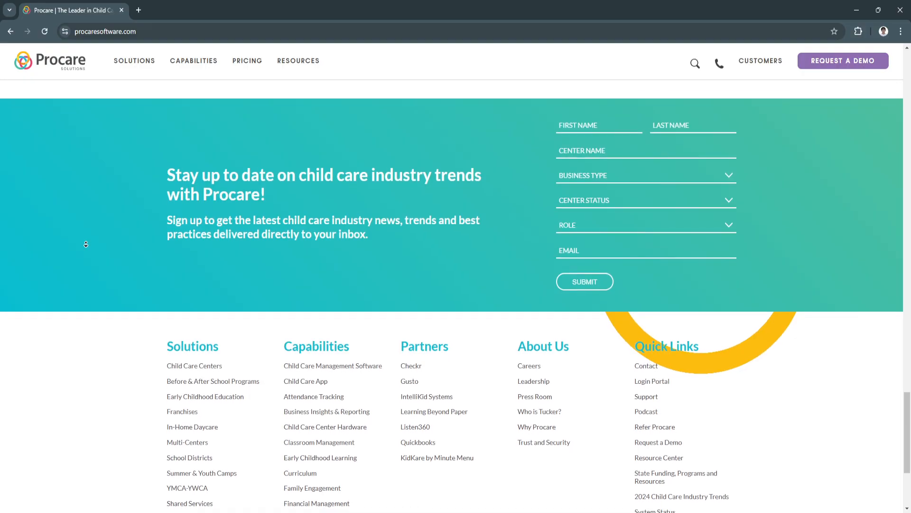
Step: Open the Child Care Centers page from the footer's Solutions column
{"action": "scroll", "scroll_direction": "up", "scroll_amount": 3}
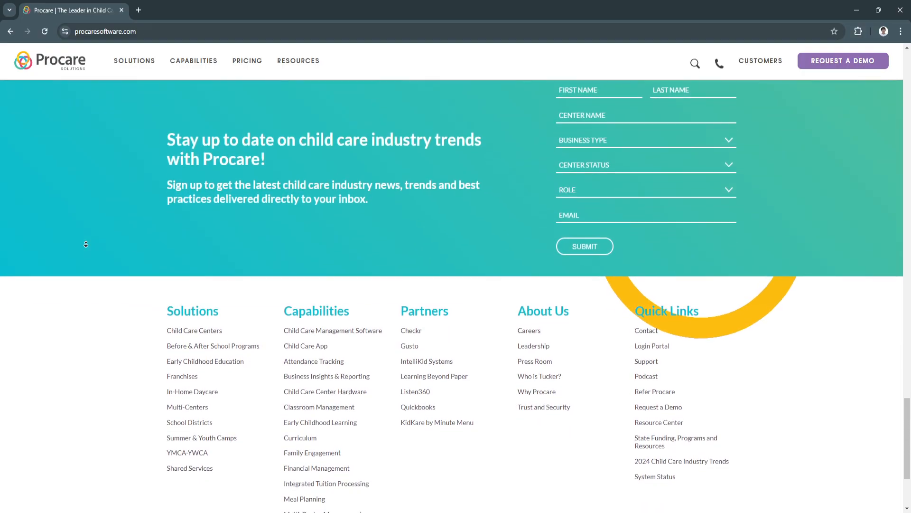
{"action": "scroll", "scroll_direction": "down", "scroll_amount": 3}
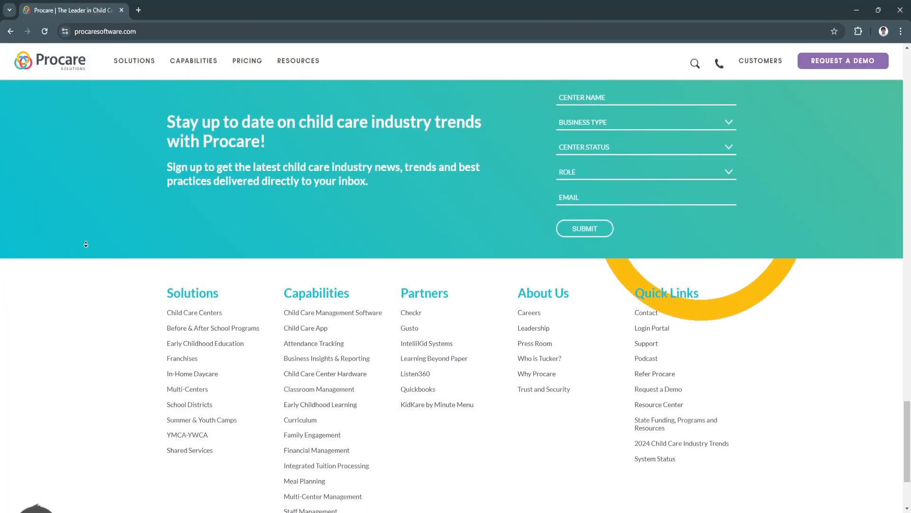
{"action": "scroll", "scroll_direction": "down", "scroll_amount": 3}
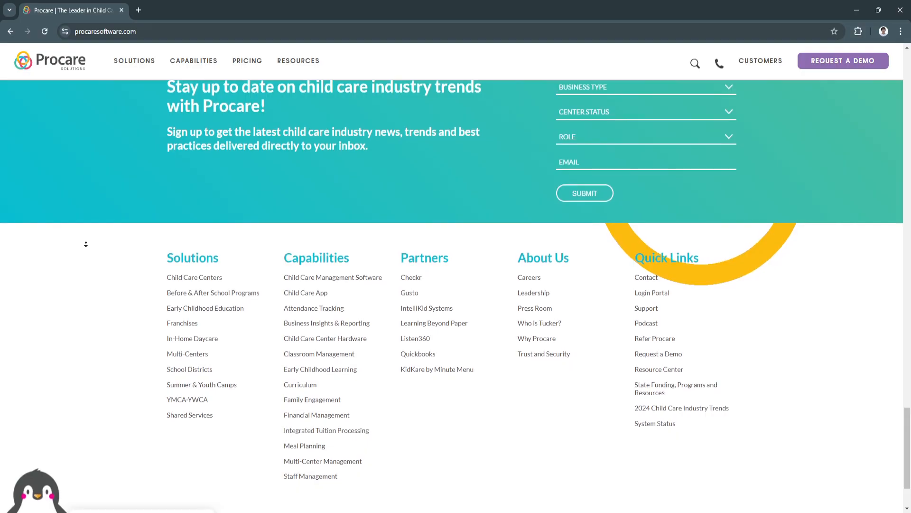
{"action": "scroll", "scroll_direction": "down", "scroll_amount": 3}
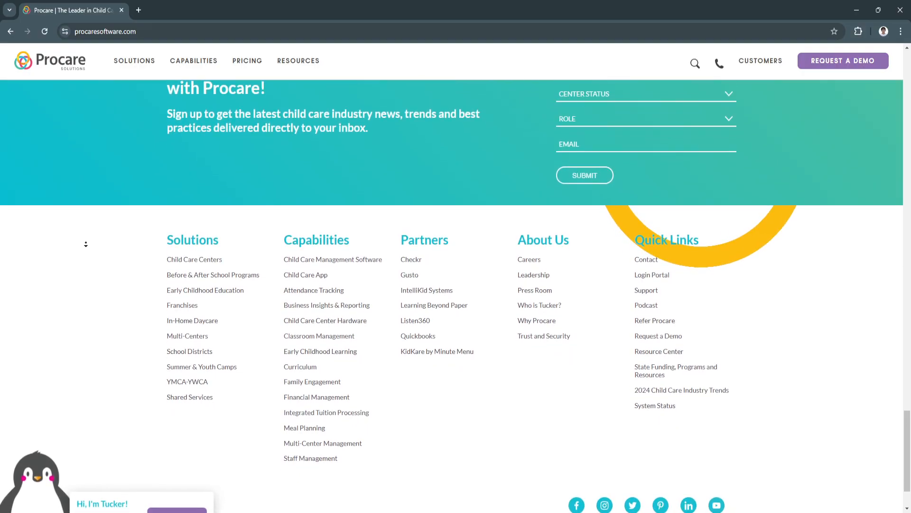
{"action": "scroll", "scroll_direction": "down", "scroll_amount": 3}
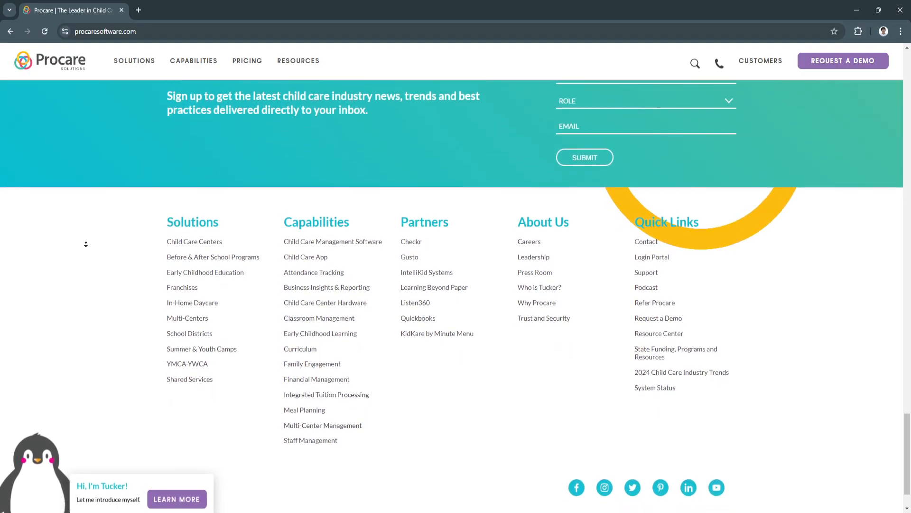
{"action": "scroll", "scroll_direction": "down", "scroll_amount": 3}
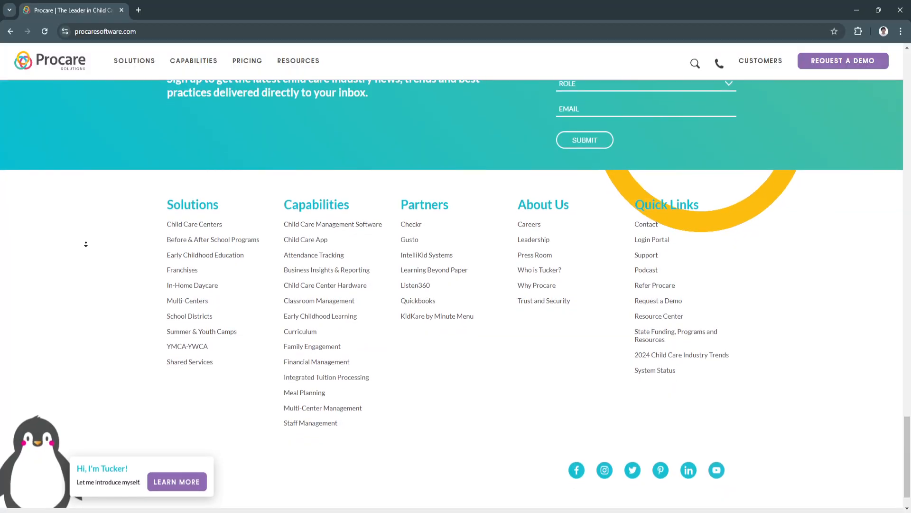
{"action": "scroll", "scroll_direction": "down", "scroll_amount": 3}
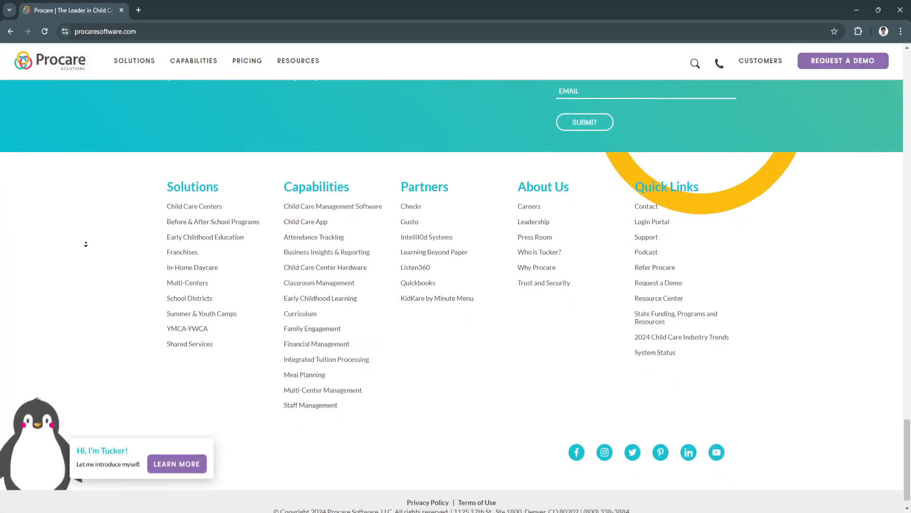
{"action": "left_click", "coordinate": [194, 207]}
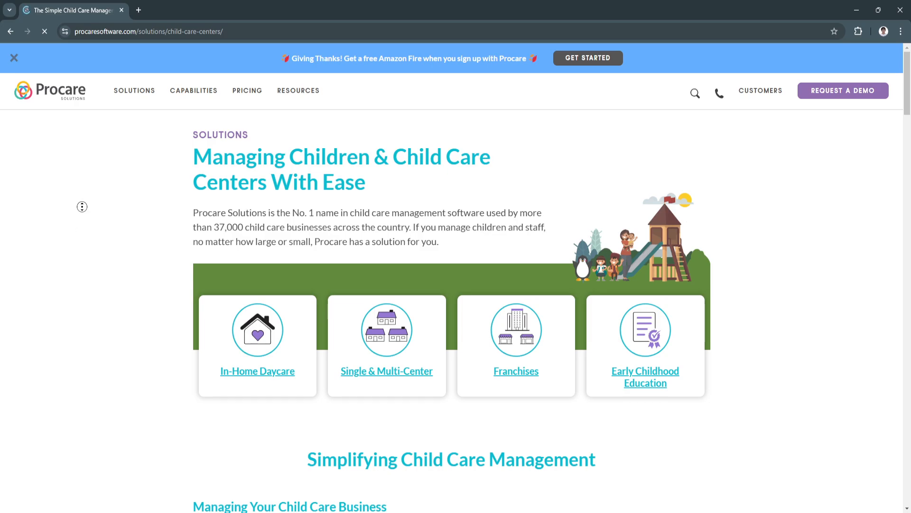
Step: Scroll the Child Care Centers page past the solution cards to 'Simplifying Child Care Management'
{"action": "scroll", "scroll_direction": "down", "scroll_amount": 3}
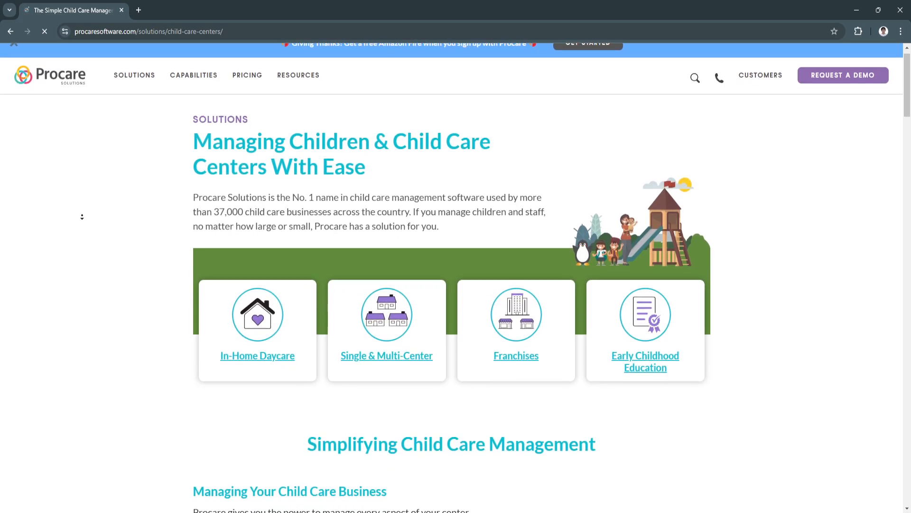
{"action": "scroll", "scroll_direction": "up", "scroll_amount": 3}
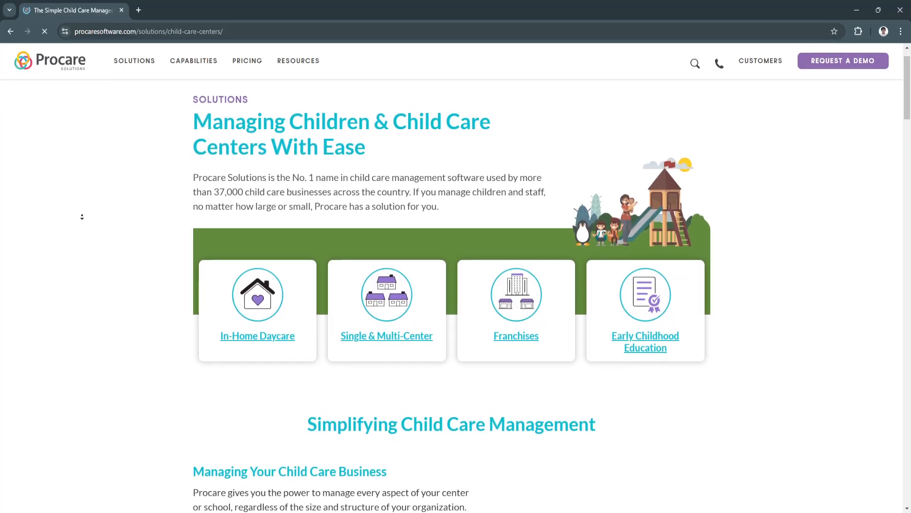
{"action": "scroll", "scroll_direction": "down", "scroll_amount": 3}
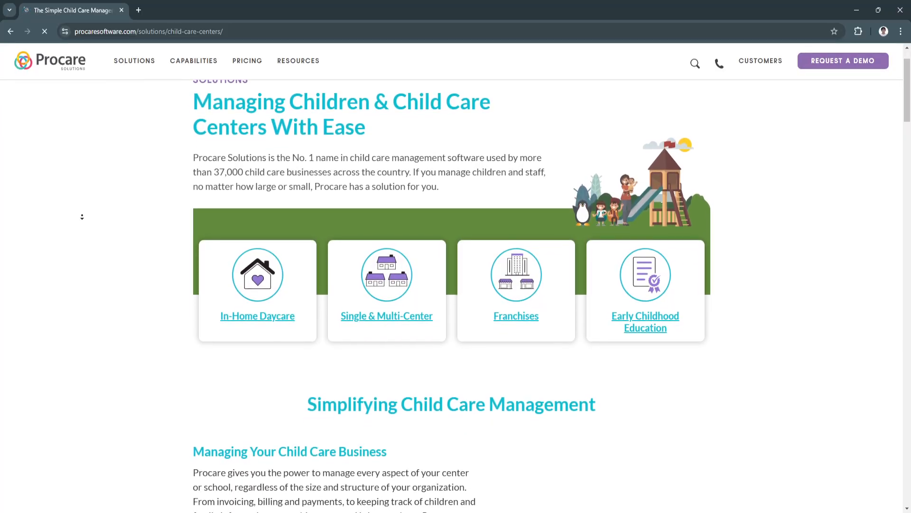
{"action": "scroll", "scroll_direction": "down", "scroll_amount": 3}
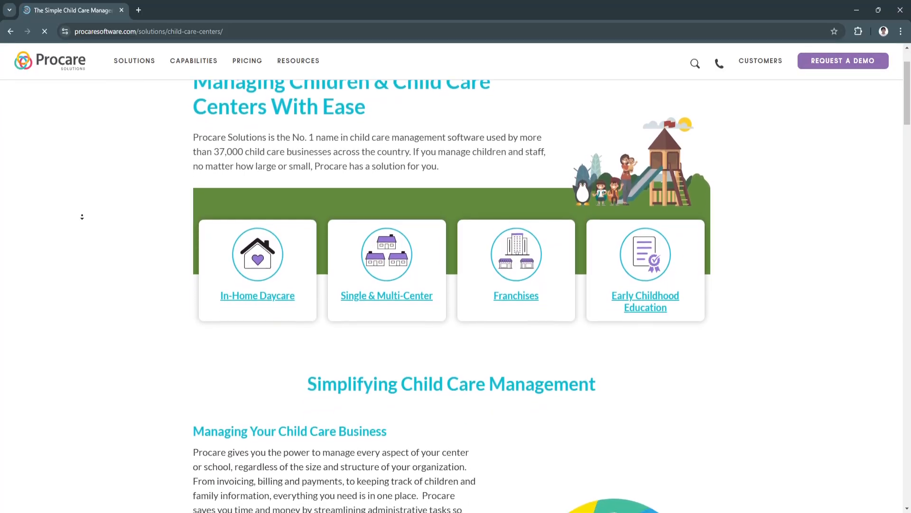
{"action": "scroll", "scroll_direction": "down", "scroll_amount": 3}
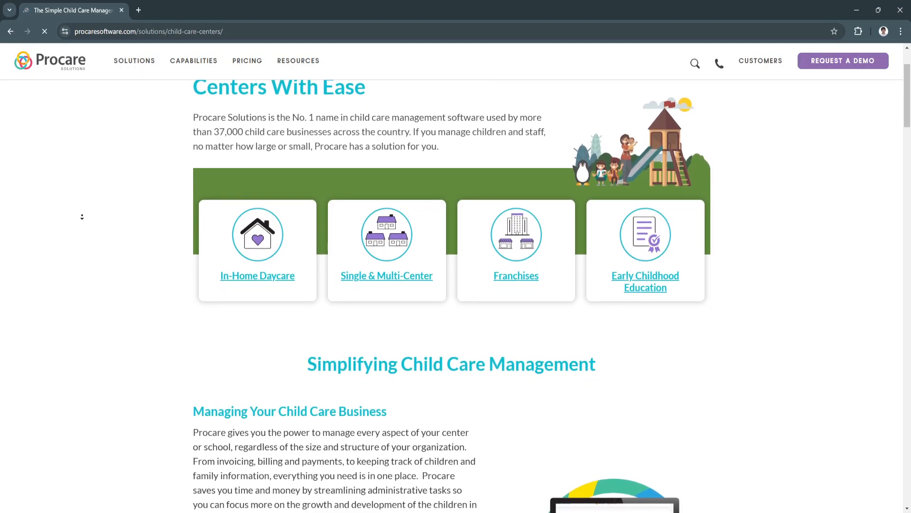
{"action": "scroll", "scroll_direction": "down", "scroll_amount": 3}
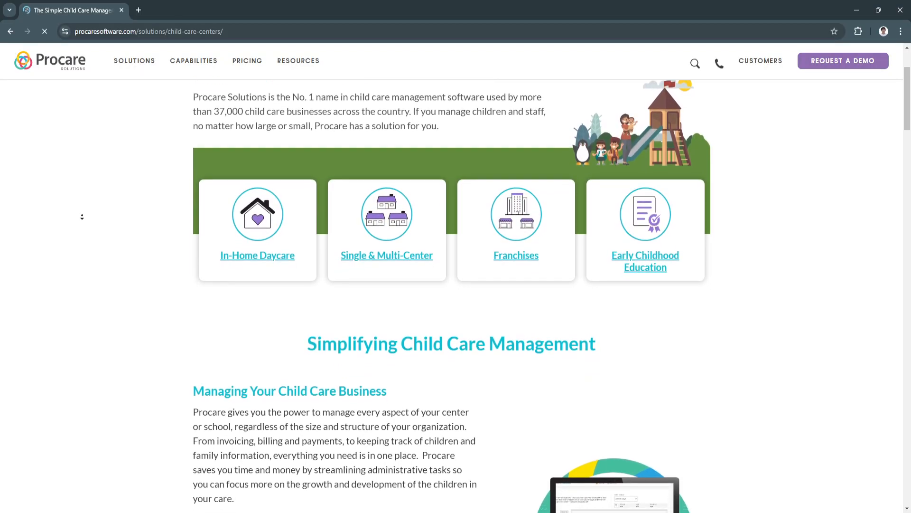
{"action": "scroll", "scroll_direction": "down", "scroll_amount": 3}
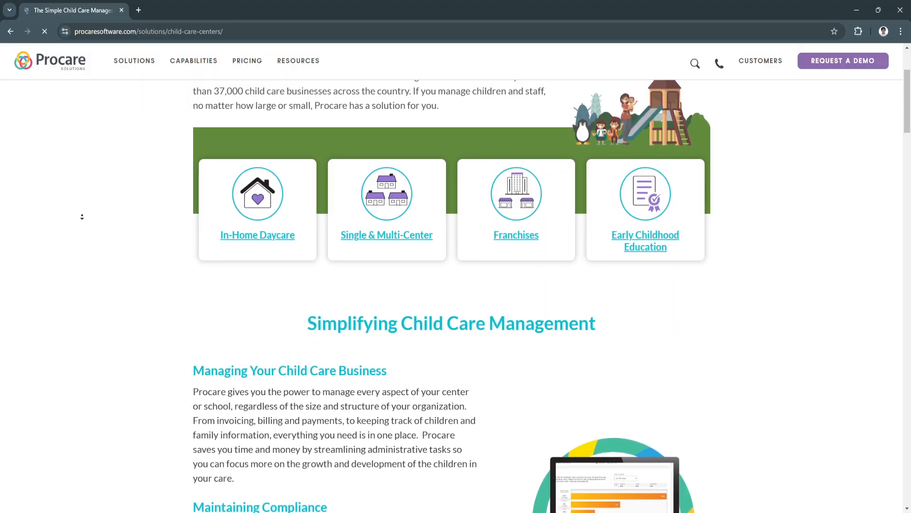
{"action": "scroll", "scroll_direction": "down", "scroll_amount": 3}
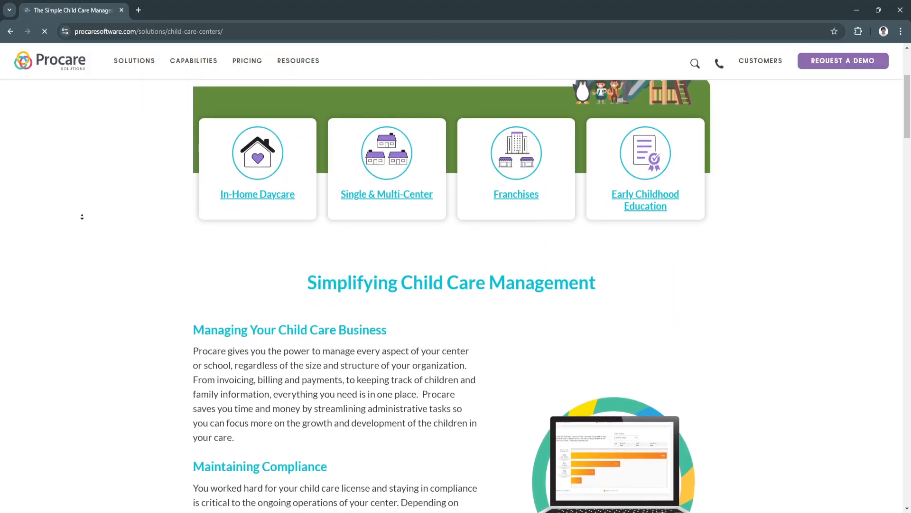
{"action": "scroll", "scroll_direction": "down", "scroll_amount": 3}
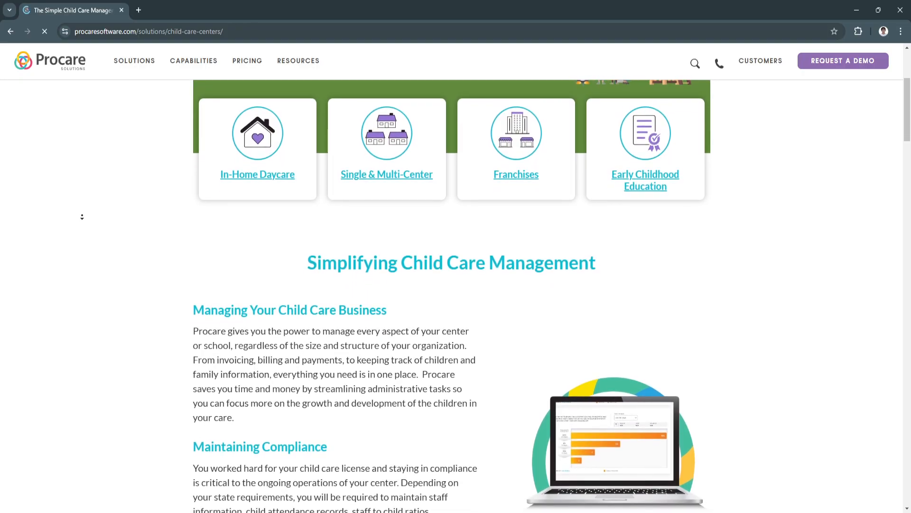
{"action": "scroll", "scroll_direction": "down", "scroll_amount": 3}
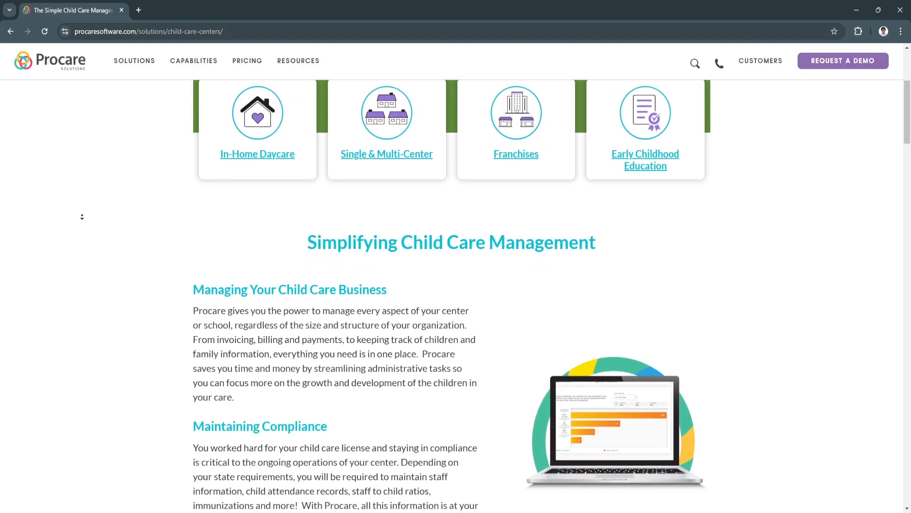
{"action": "scroll", "scroll_direction": "down", "scroll_amount": 3}
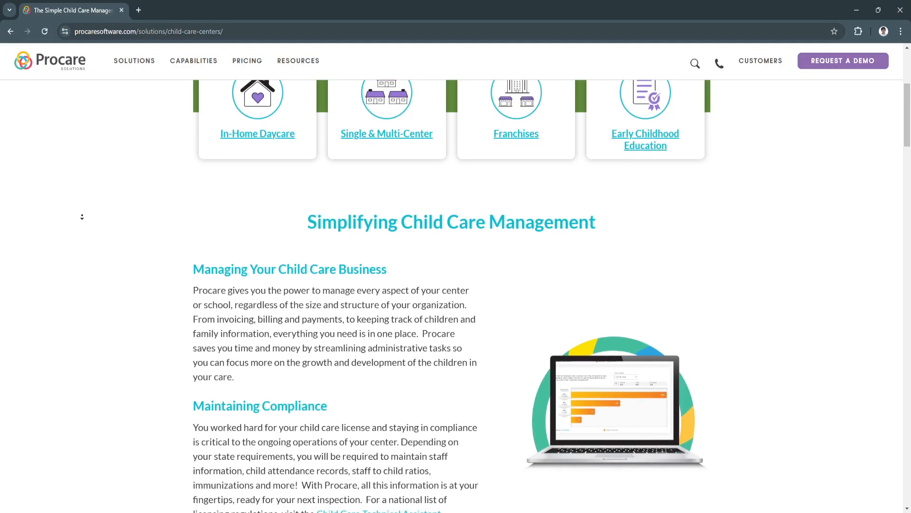
{"action": "scroll", "scroll_direction": "down", "scroll_amount": 3}
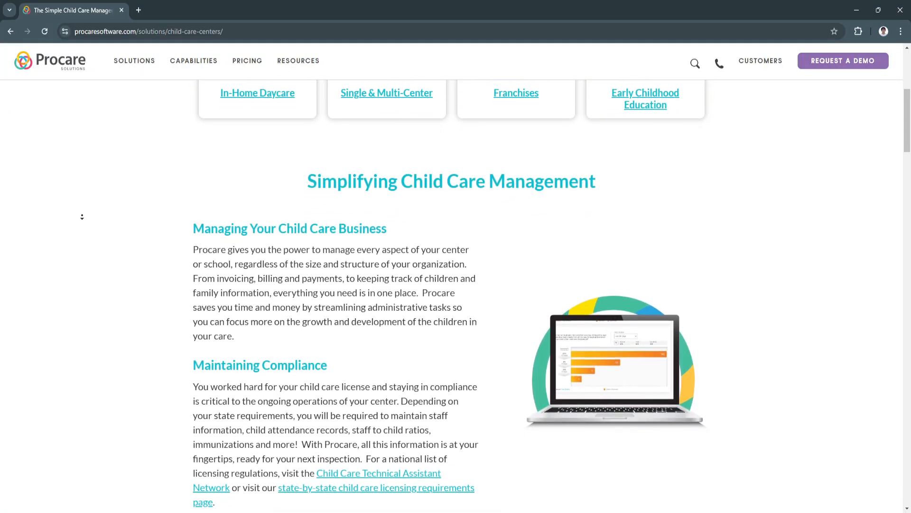
{"action": "scroll", "scroll_direction": "down", "scroll_amount": 3}
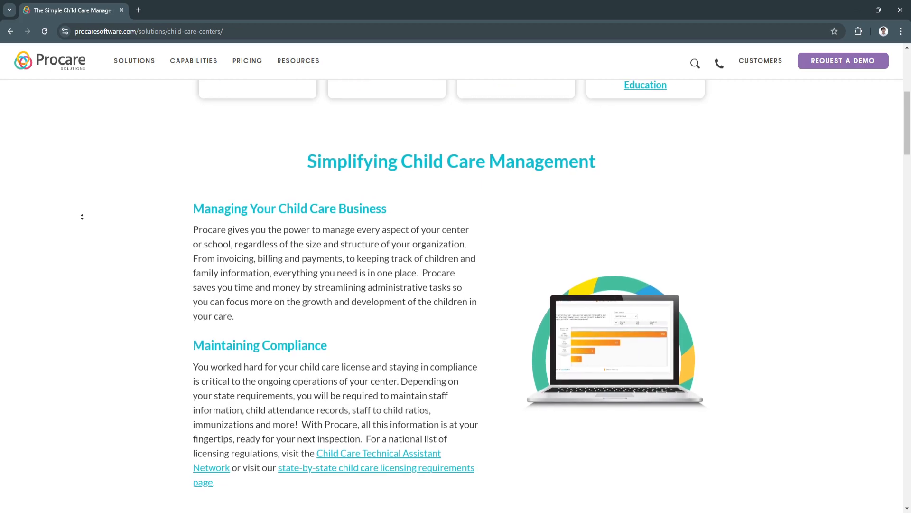
{"action": "scroll", "scroll_direction": "down", "scroll_amount": 3}
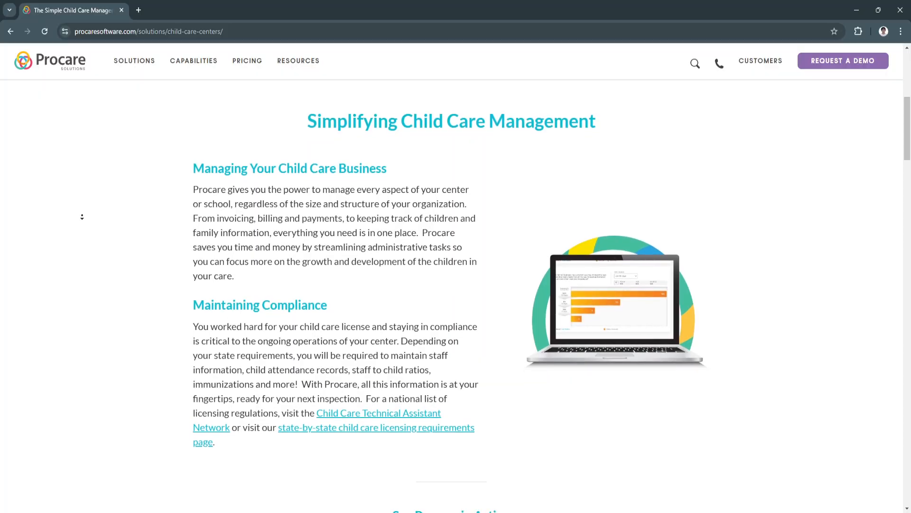
Step: Scroll past the See Procare in Action video to Keeping Track of Students' Activities
{"action": "scroll", "scroll_direction": "down", "scroll_amount": 3}
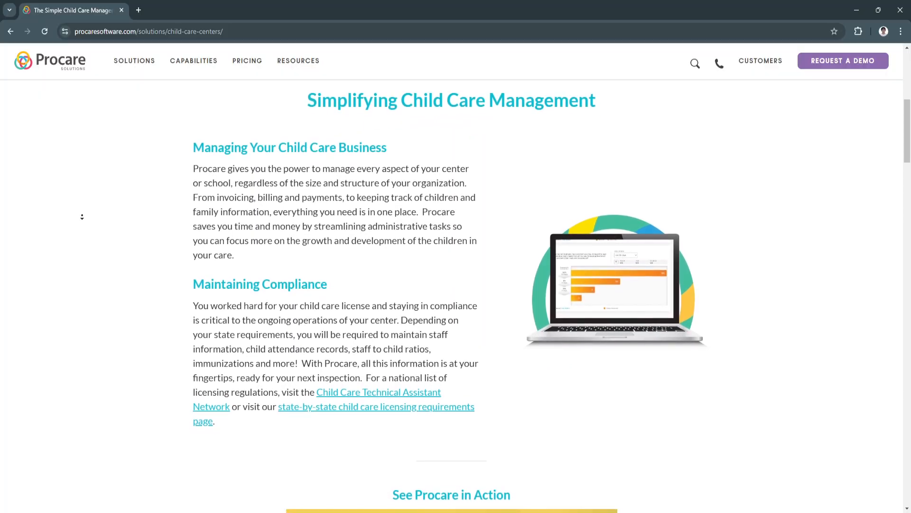
{"action": "scroll", "scroll_direction": "down", "scroll_amount": 3}
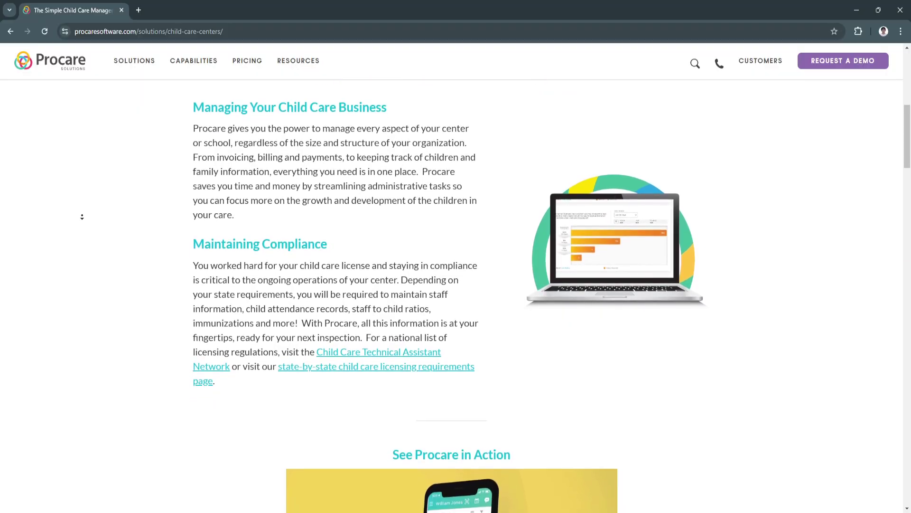
{"action": "scroll", "scroll_direction": "down", "scroll_amount": 3}
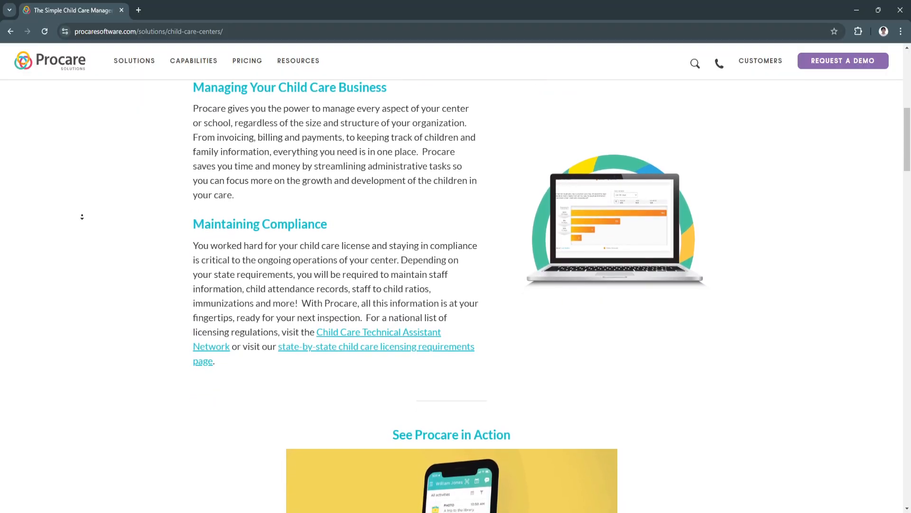
{"action": "scroll", "scroll_direction": "down", "scroll_amount": 3}
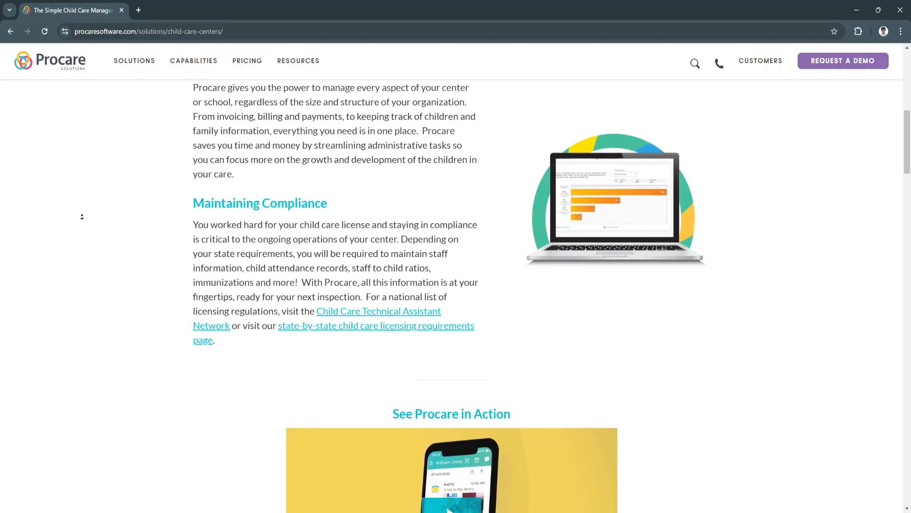
{"action": "scroll", "scroll_direction": "down", "scroll_amount": 3}
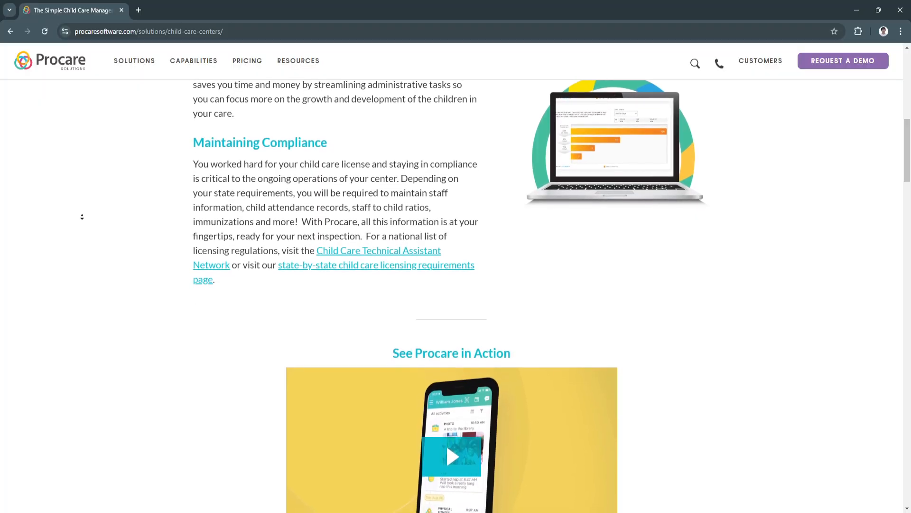
{"action": "scroll", "scroll_direction": "down", "scroll_amount": 3}
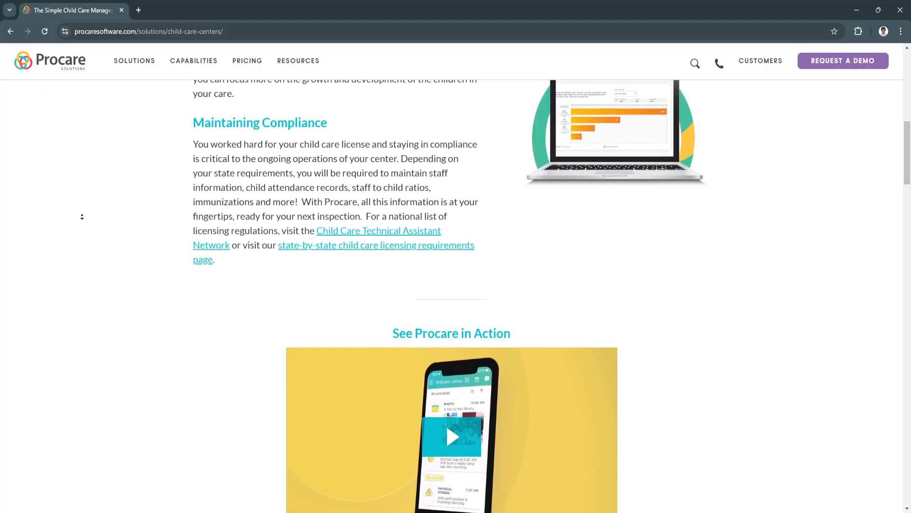
{"action": "scroll", "scroll_direction": "down", "scroll_amount": 3}
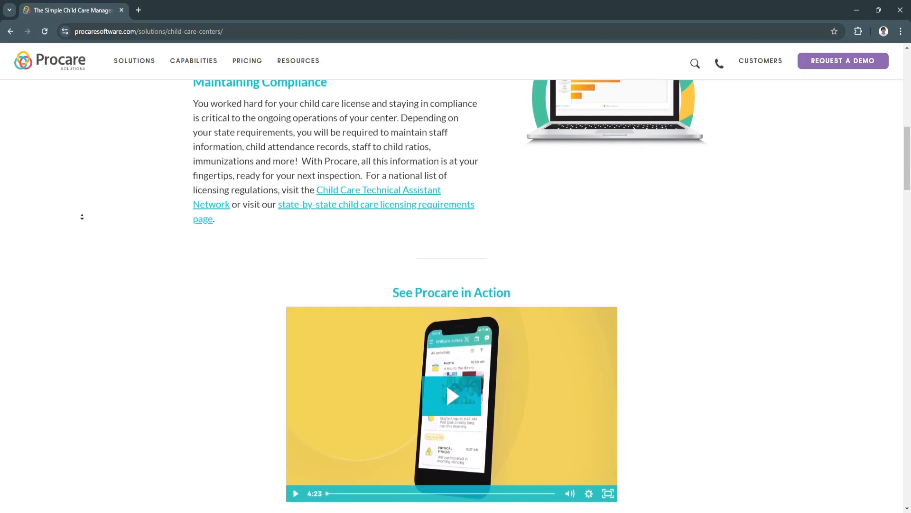
{"action": "scroll", "scroll_direction": "down", "scroll_amount": 3}
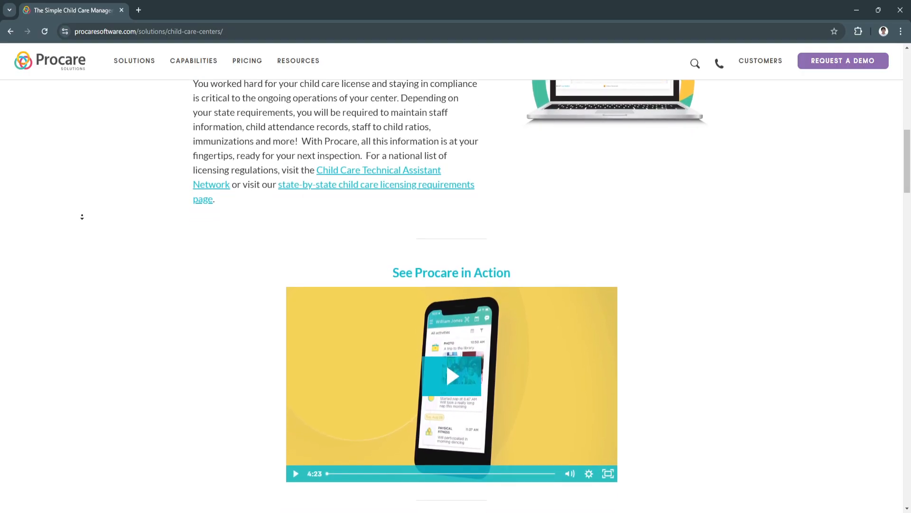
{"action": "scroll", "scroll_direction": "down", "scroll_amount": 3}
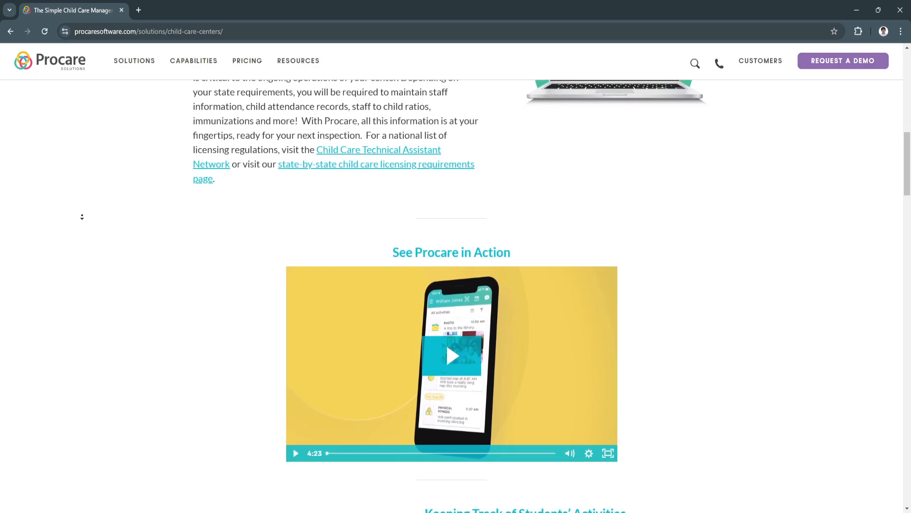
{"action": "scroll", "scroll_direction": "down", "scroll_amount": 3}
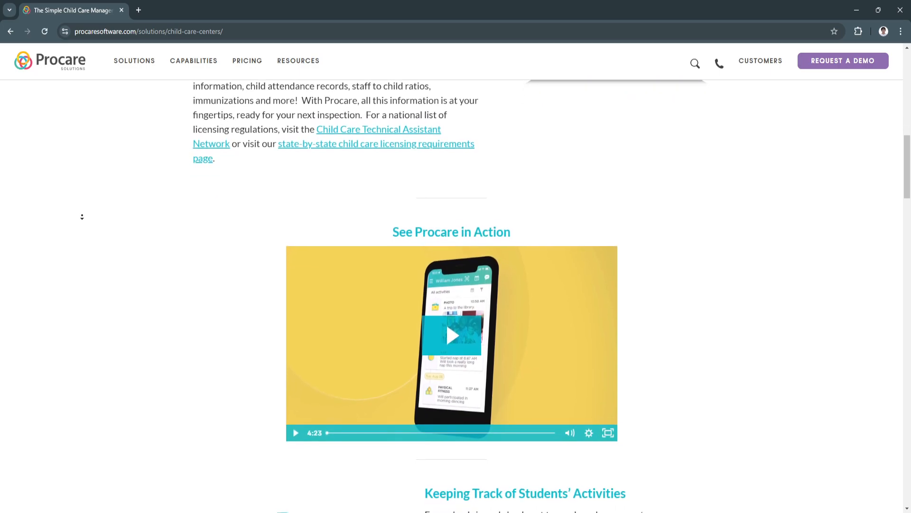
{"action": "scroll", "scroll_direction": "down", "scroll_amount": 3}
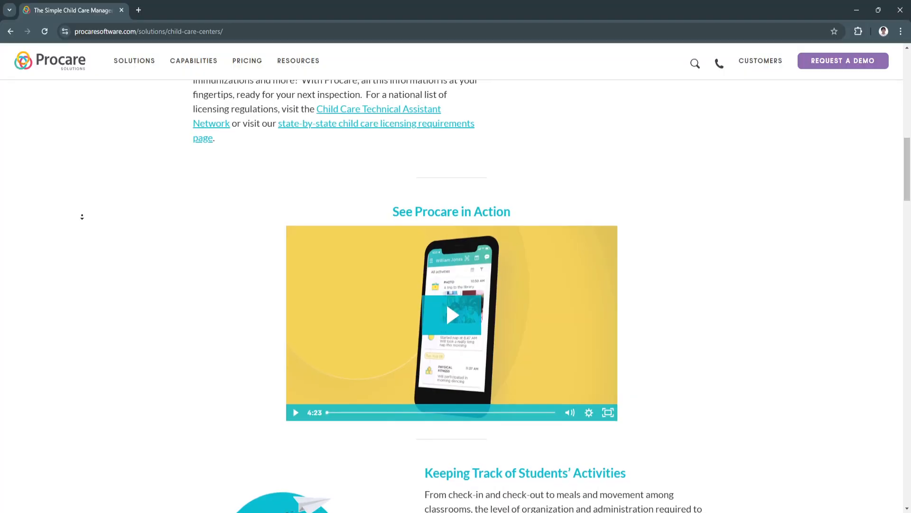
{"action": "scroll", "scroll_direction": "down", "scroll_amount": 3}
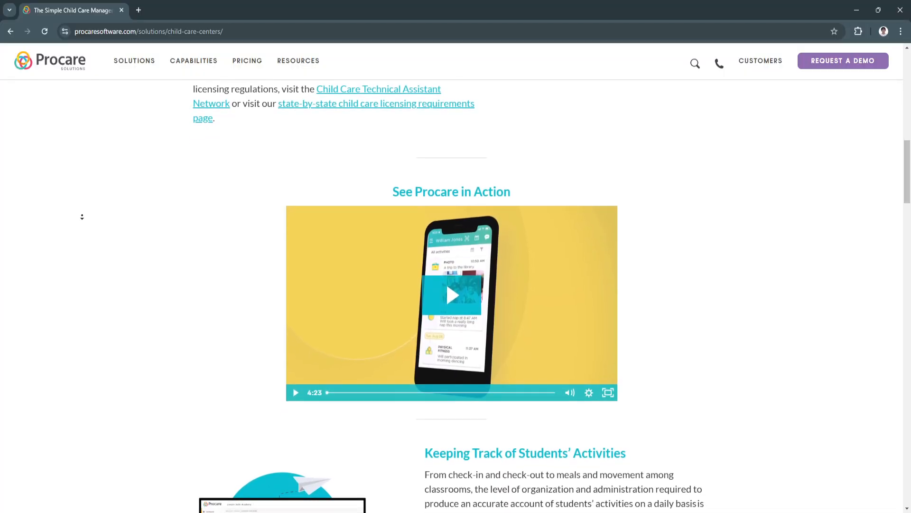
{"action": "scroll", "scroll_direction": "down", "scroll_amount": 3}
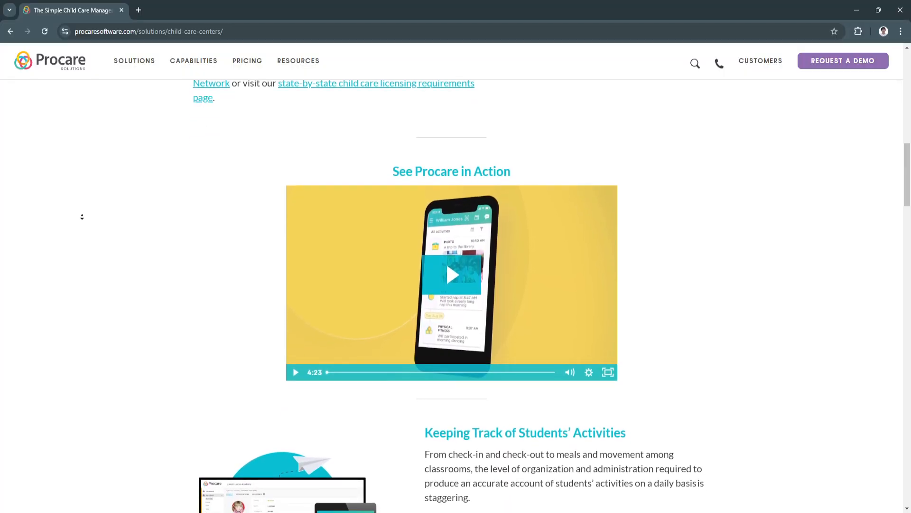
{"action": "scroll", "scroll_direction": "down", "scroll_amount": 3}
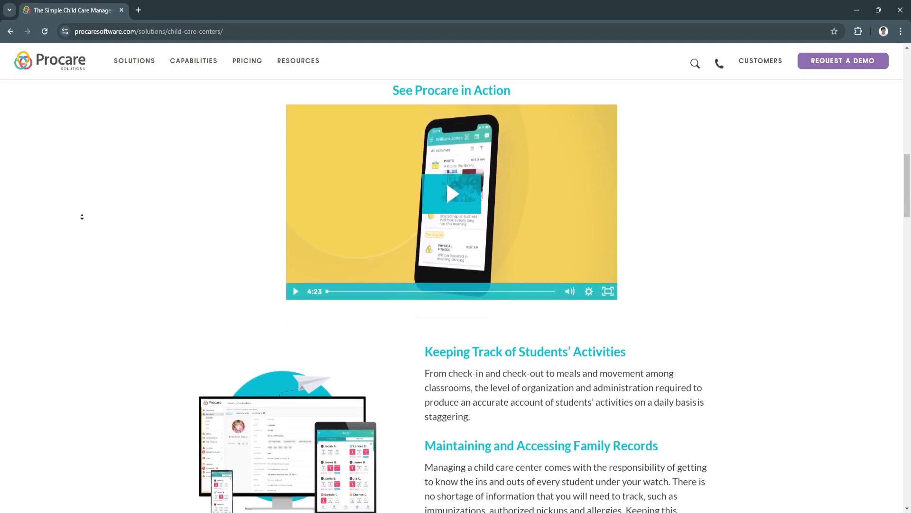
Step: Scroll on to the Family Records section, then return to the Procare homepage
{"action": "scroll", "scroll_direction": "down", "scroll_amount": 3}
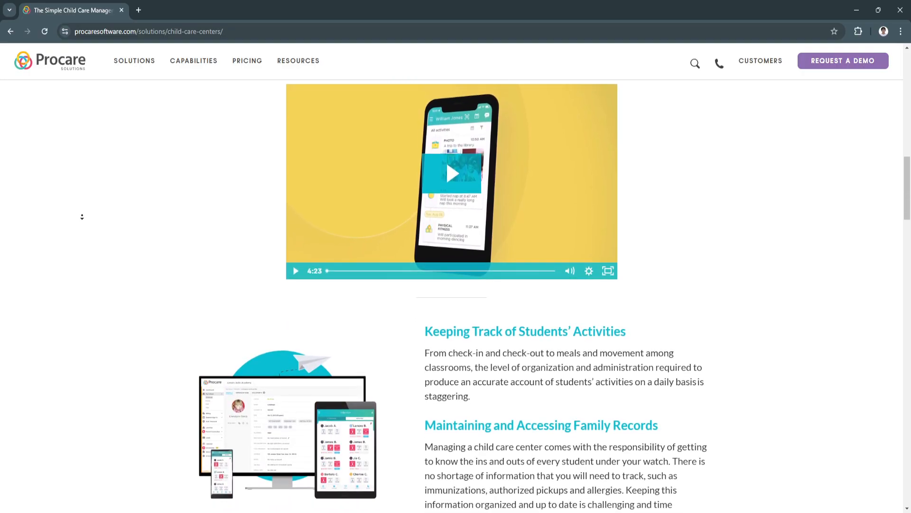
{"action": "scroll", "scroll_direction": "down", "scroll_amount": 3}
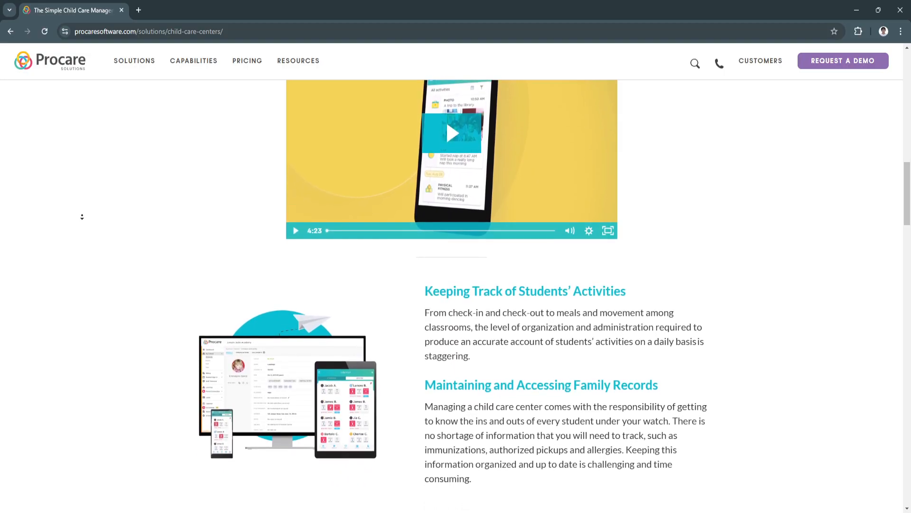
{"action": "scroll", "scroll_direction": "down", "scroll_amount": 3}
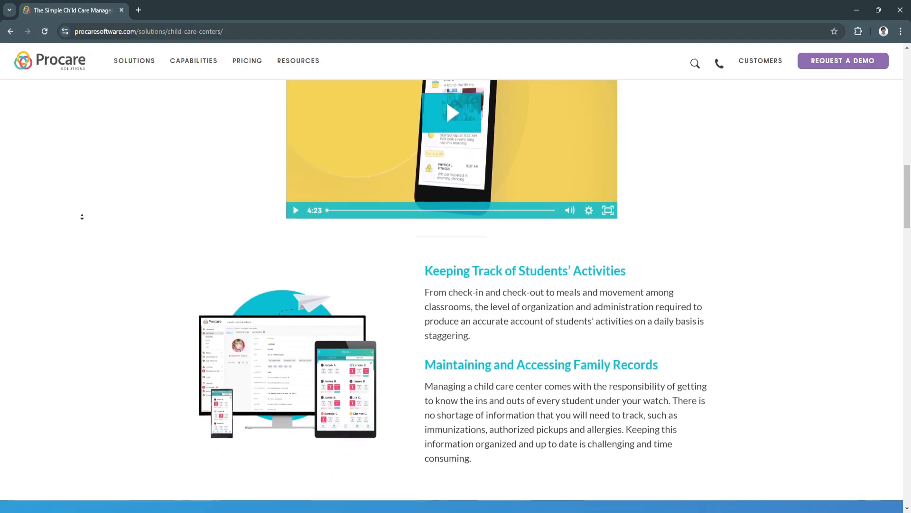
{"action": "left_click", "coordinate": [50, 60]}
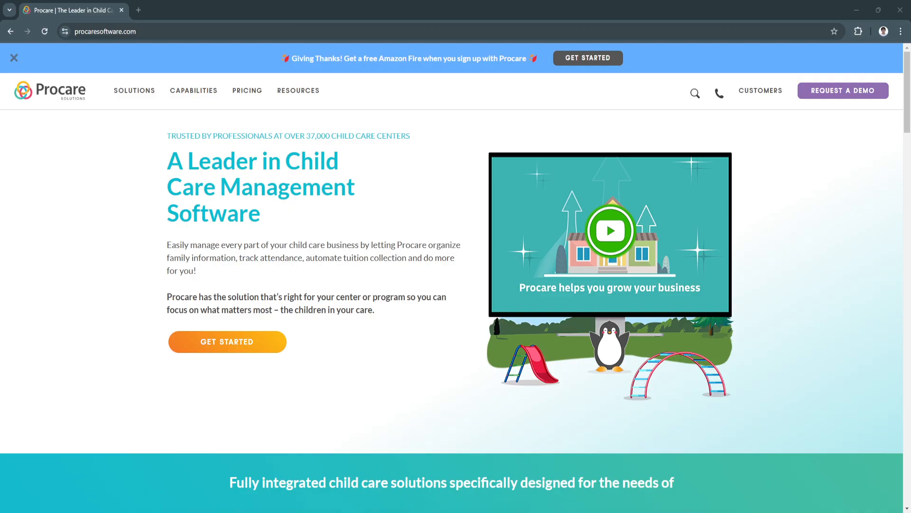
{"action": "mouse_move", "coordinate": [91, 264]}
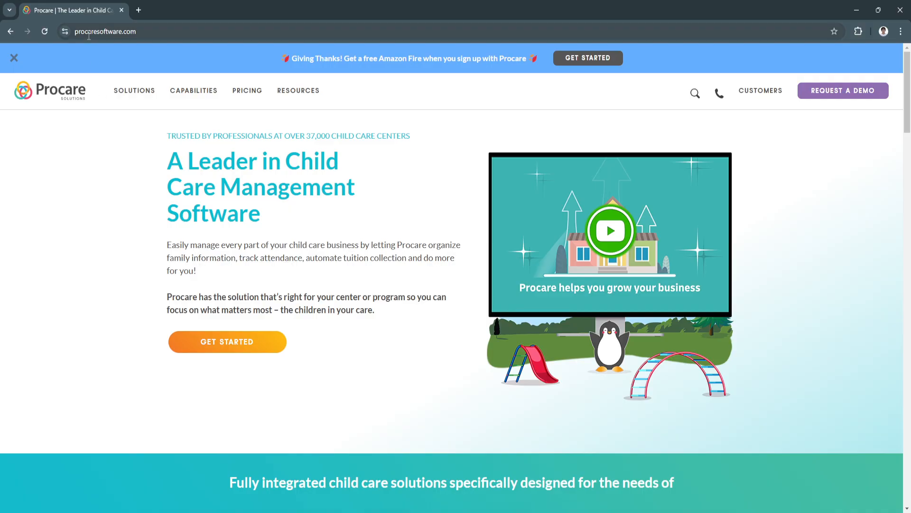
Step: Load the Request Pricing page from PRICING in the top navigation bar
{"action": "left_click", "coordinate": [194, 90]}
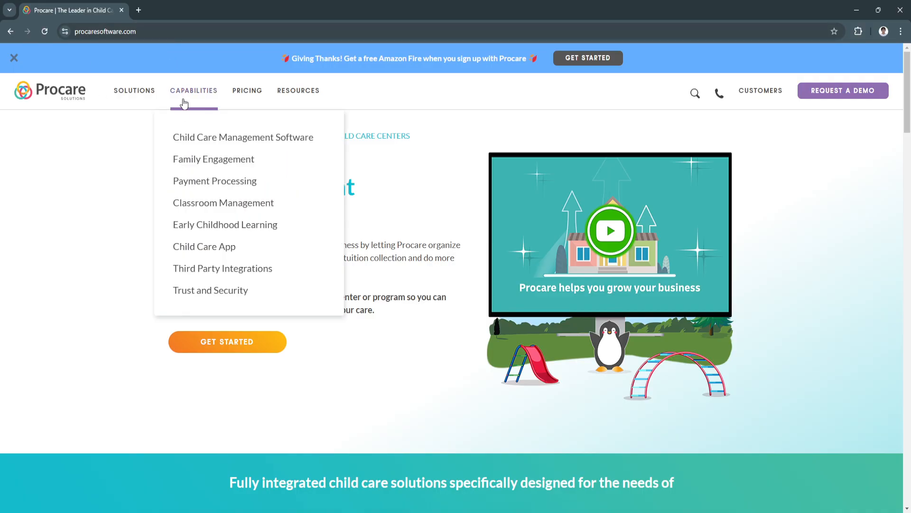
{"action": "mouse_move", "coordinate": [357, 358]}
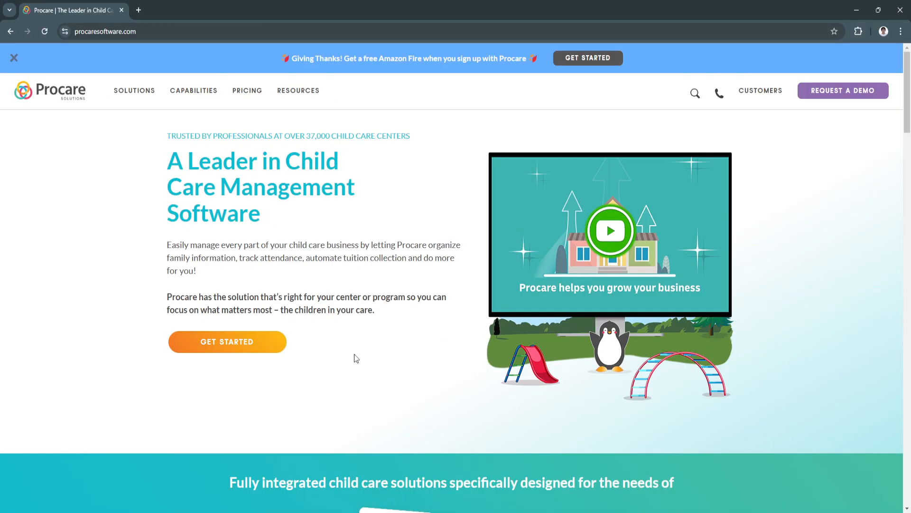
{"action": "left_click", "coordinate": [247, 90]}
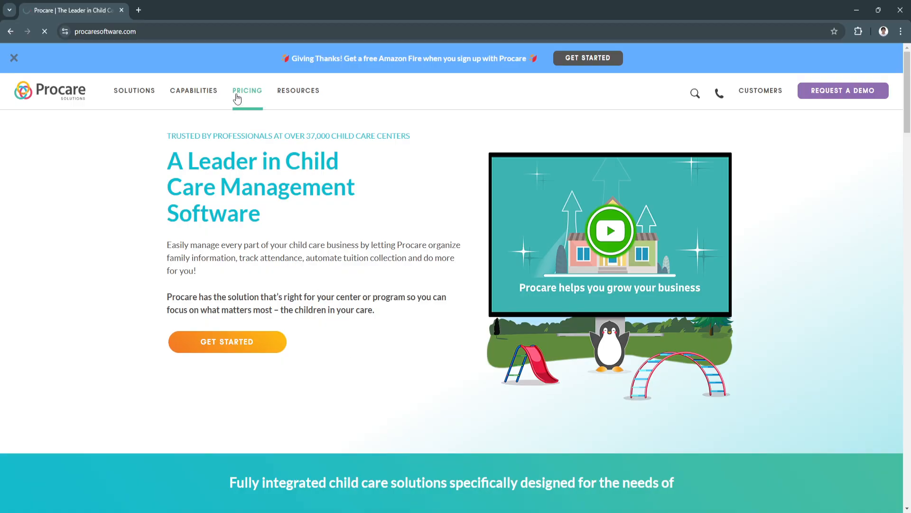
{"action": "left_click", "coordinate": [247, 91]}
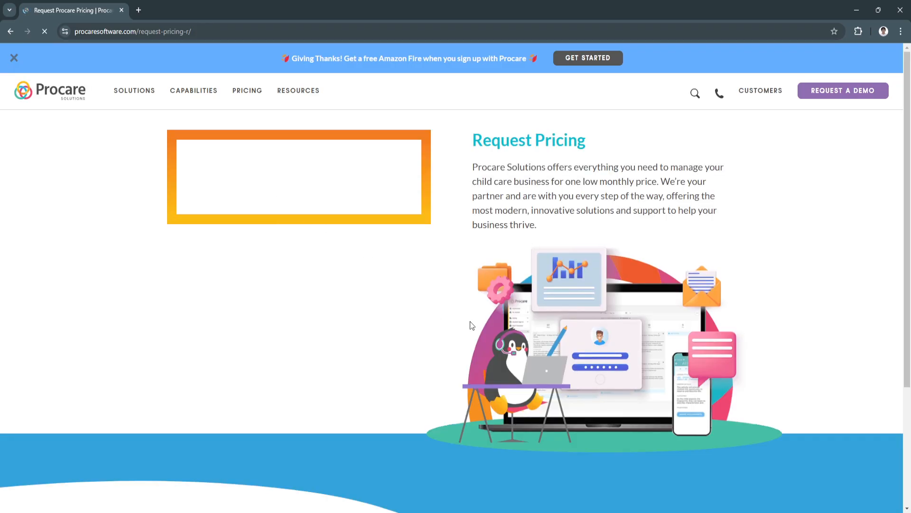
{"action": "mouse_move", "coordinate": [625, 491]}
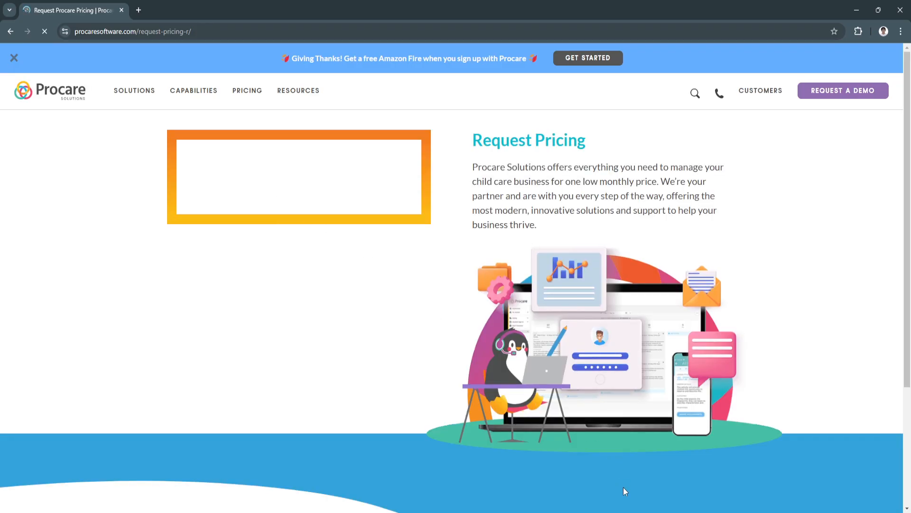